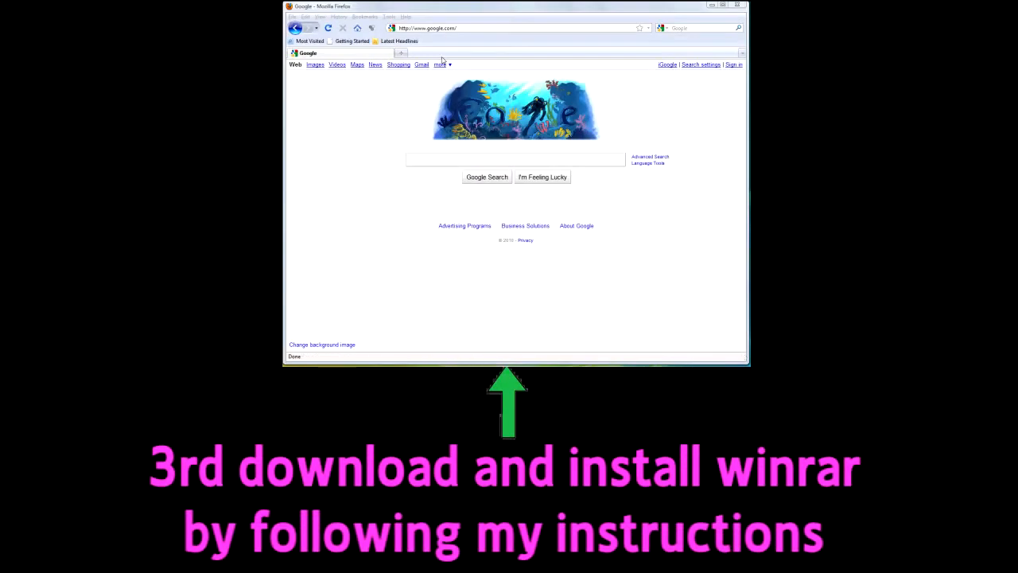
Step: Search Google for 'winrar download' and open the rarlab.com WinRAR download result
text(winrar download)
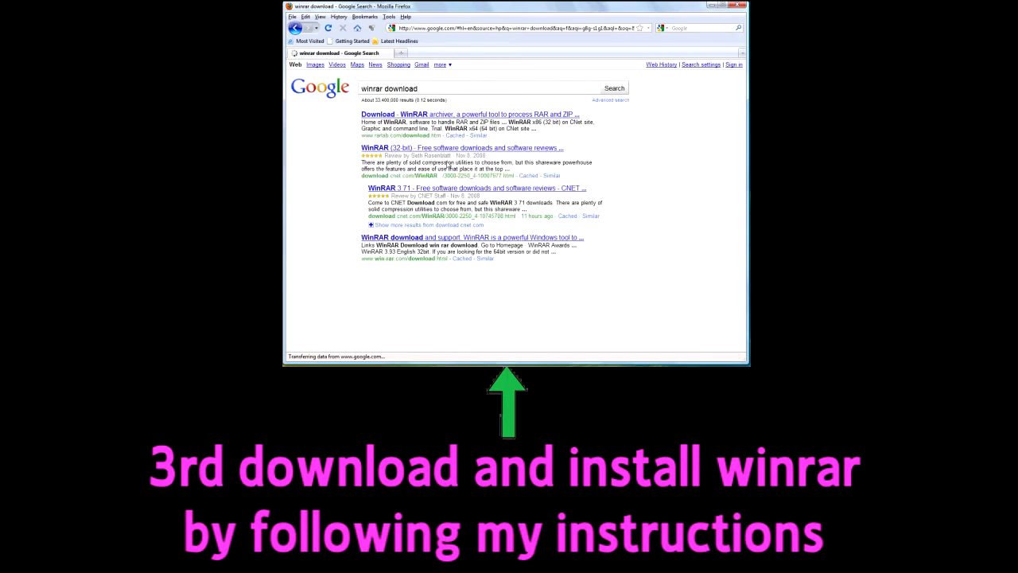
click(475, 114)
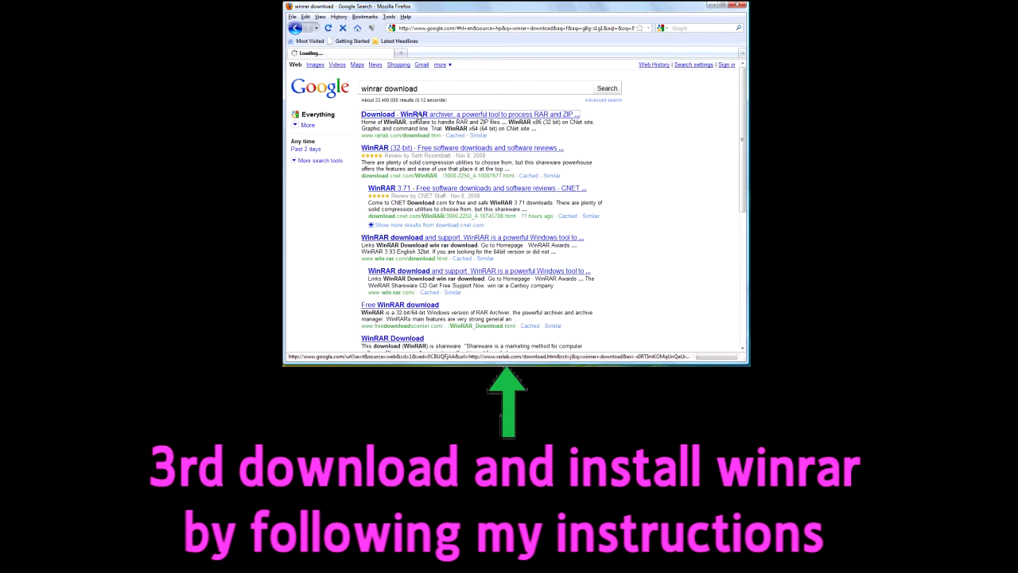
click(474, 114)
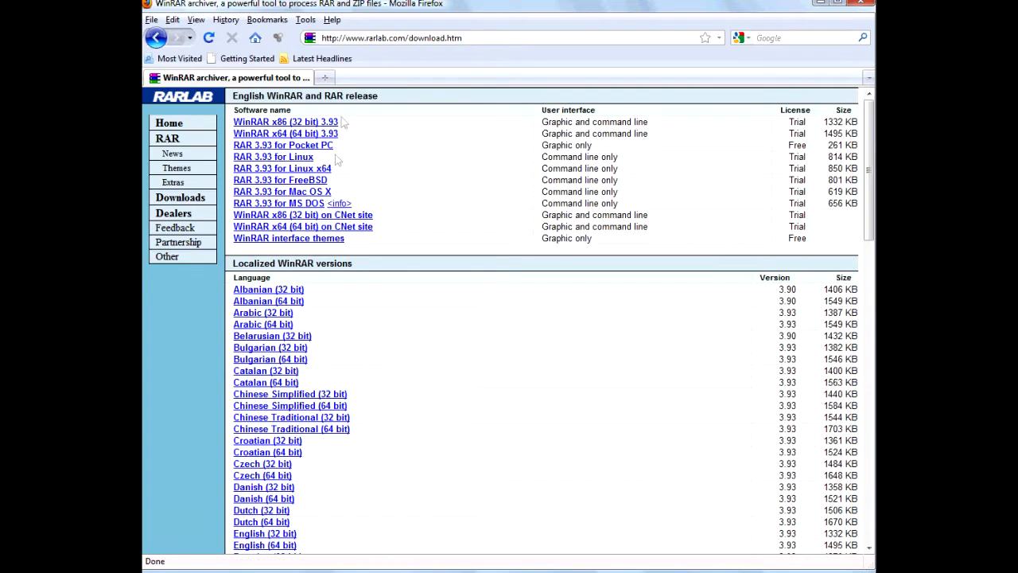
Step: Download the English (32 bit) WinRAR 3.93 installer wrar393.exe via Save File until complete
scroll(down, 3)
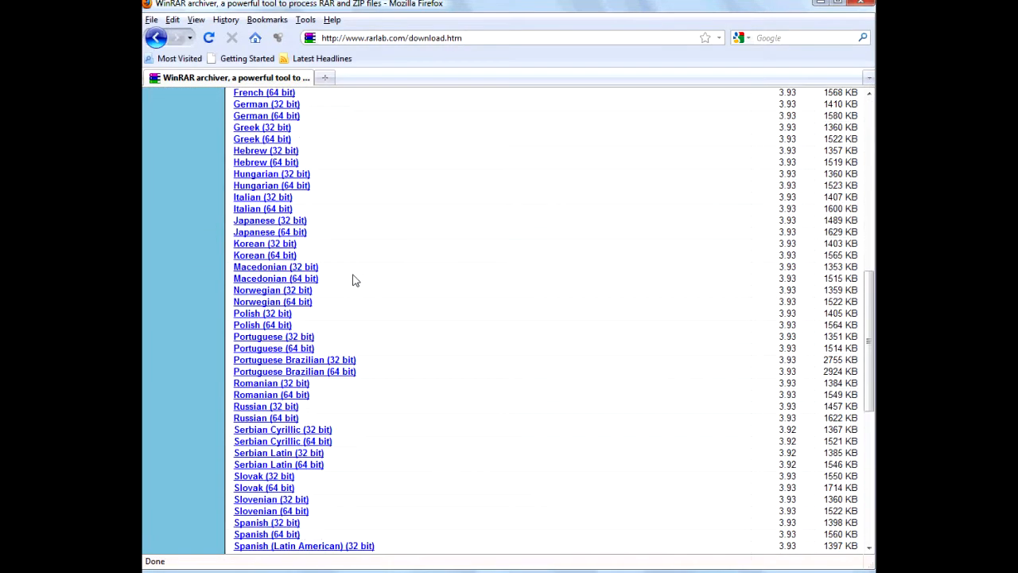
scroll(up, 3)
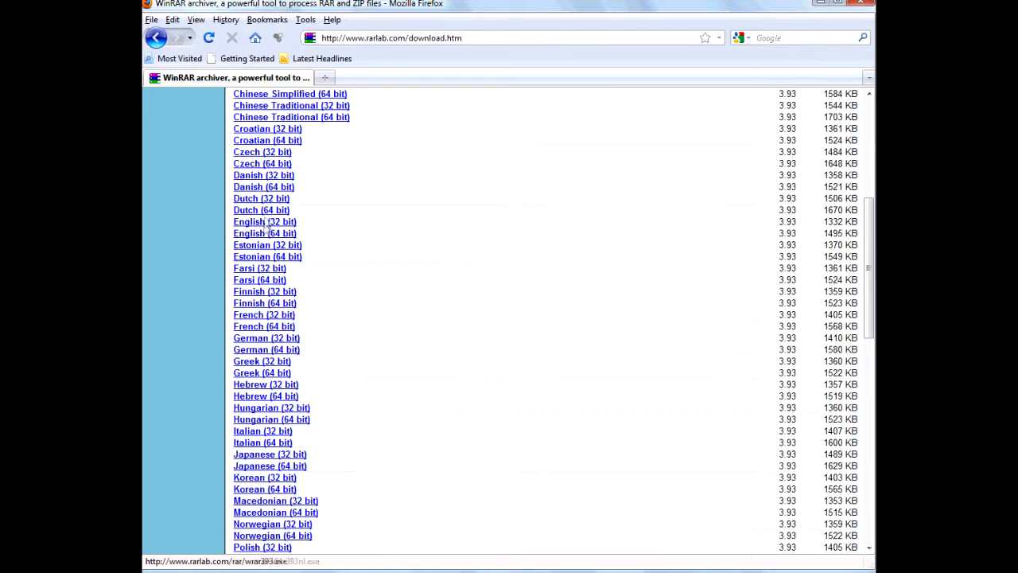
click(265, 221)
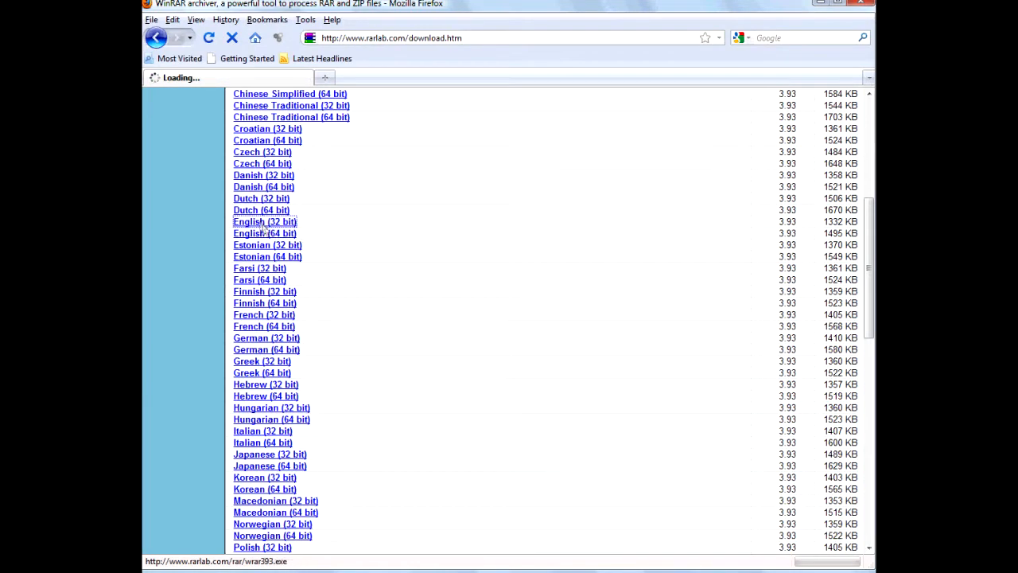
click(265, 221)
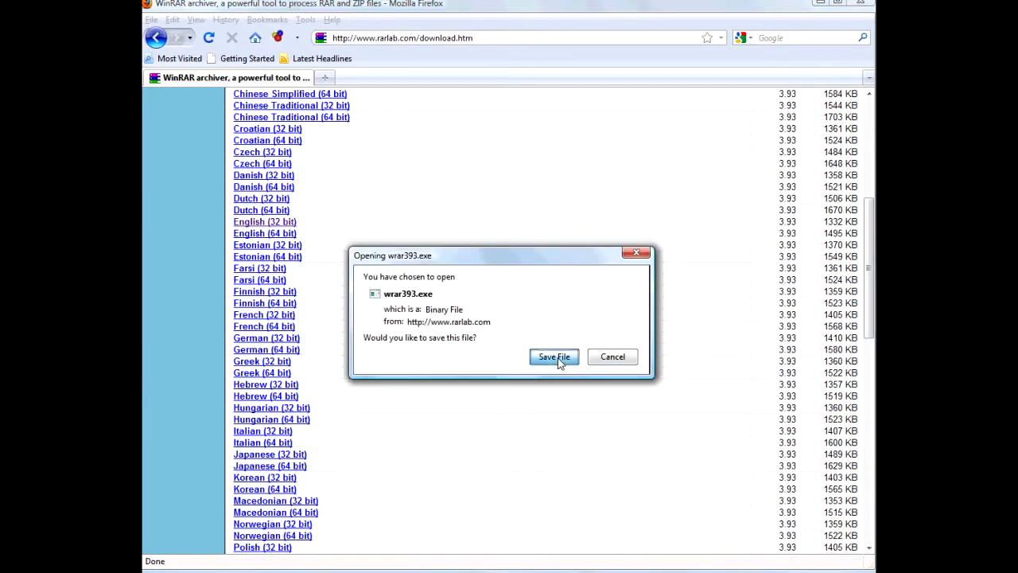
click(554, 356)
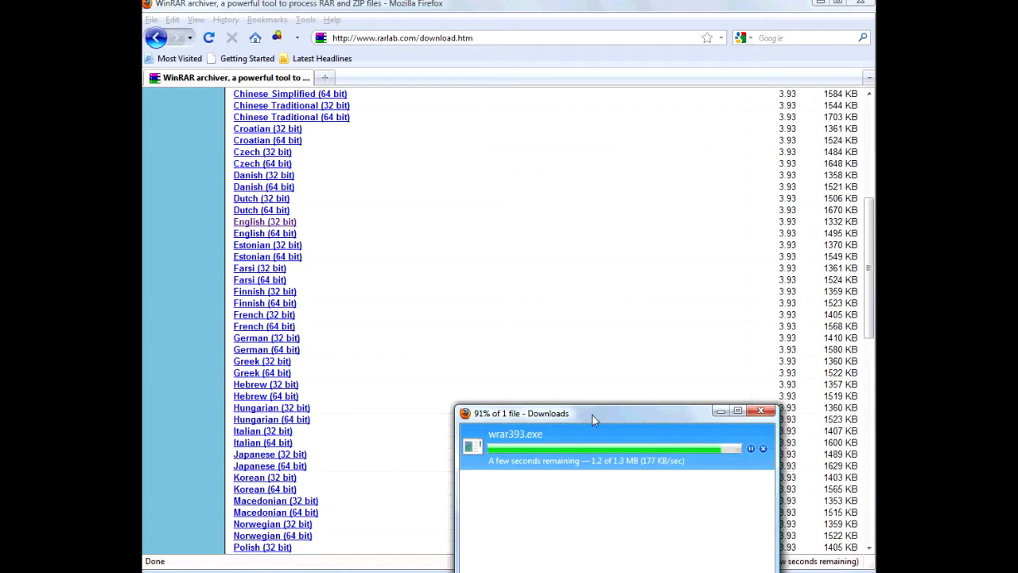
drag(593, 413, 454, 333)
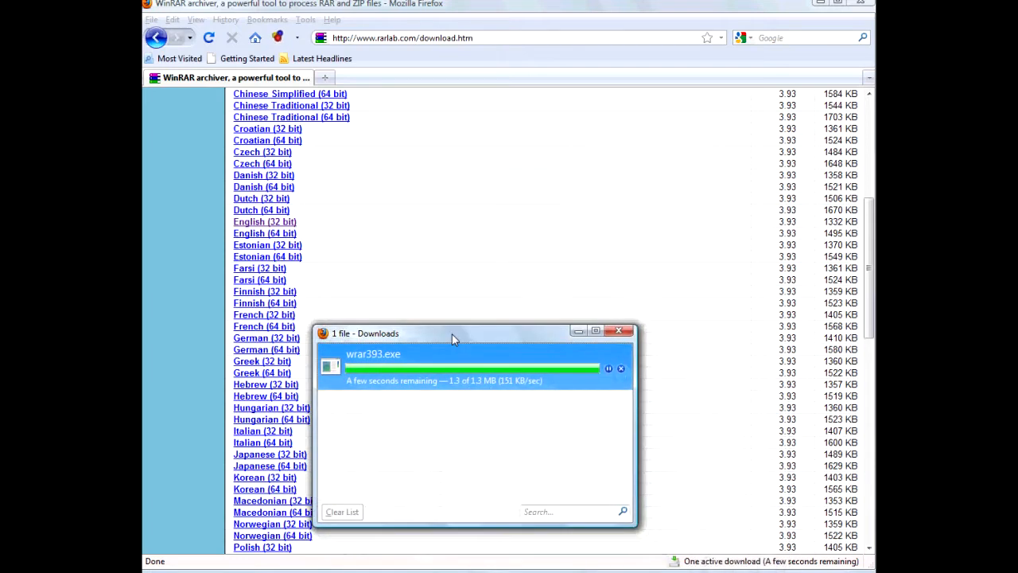
mouse_move(458, 351)
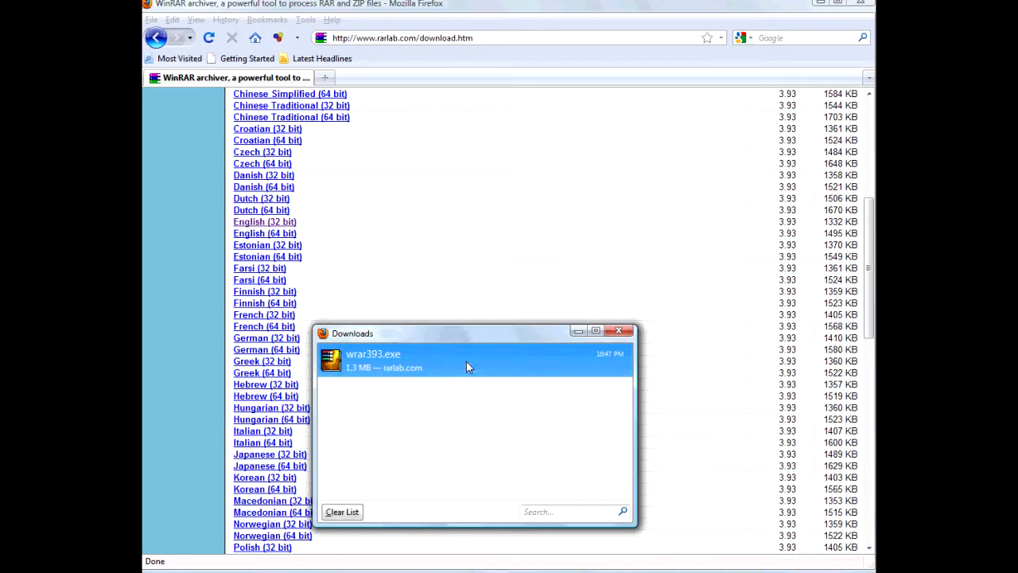
mouse_move(425, 373)
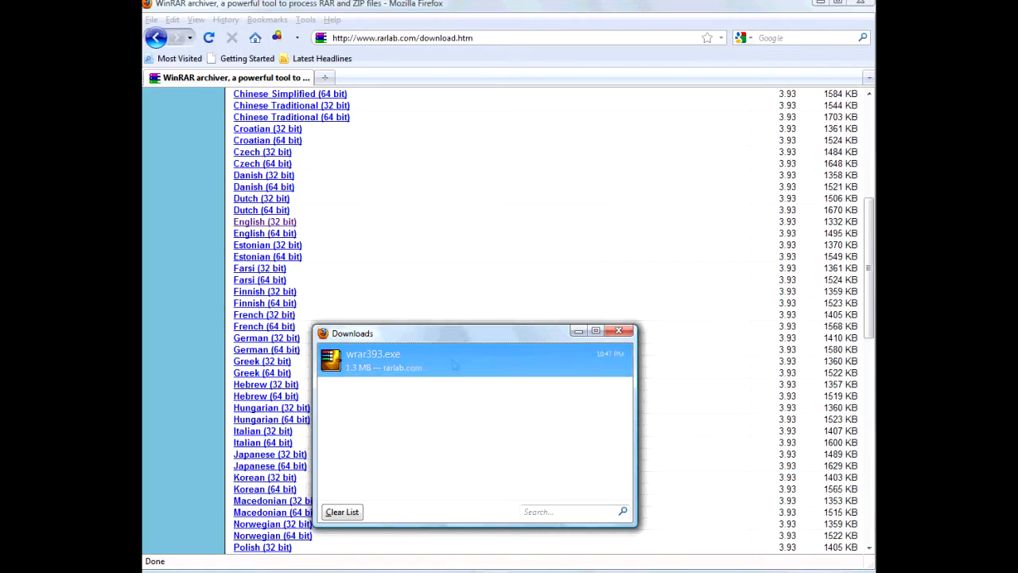
Step: Run wrar393.exe and install WinRAR 3.93 to C:\Program Files\WinRAR with default file associations
double_click(374, 361)
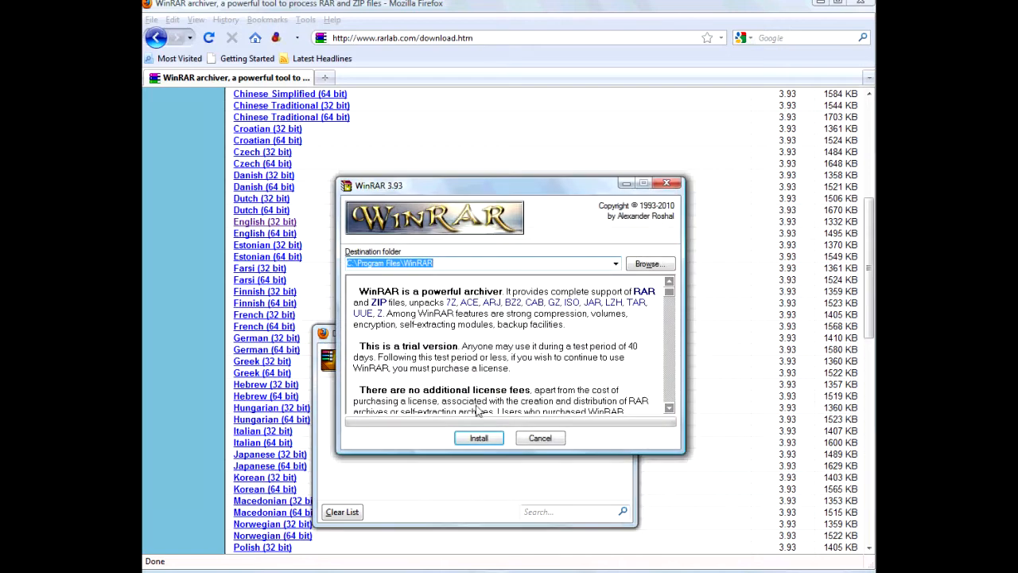
click(478, 437)
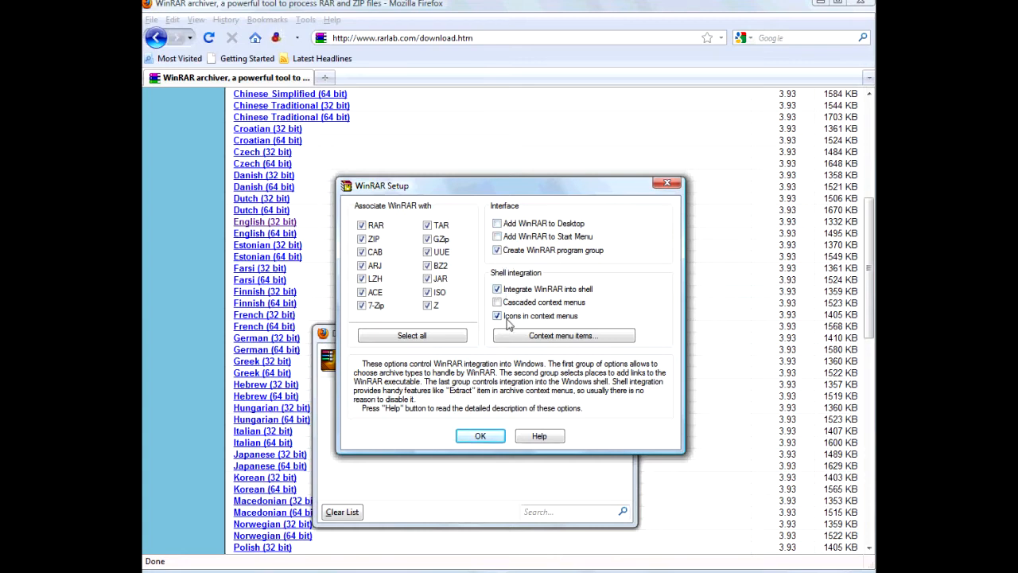
click(479, 435)
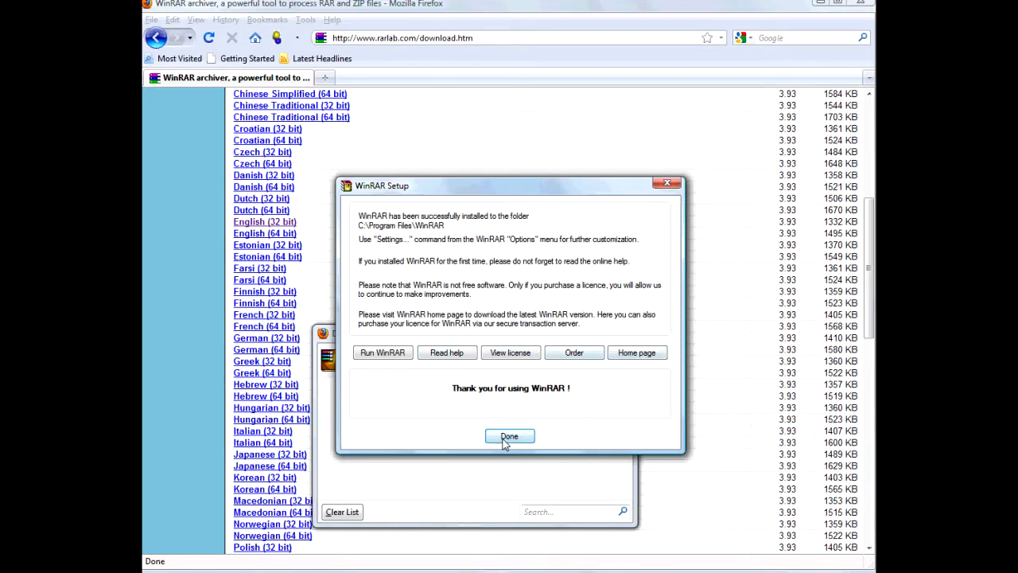
click(510, 436)
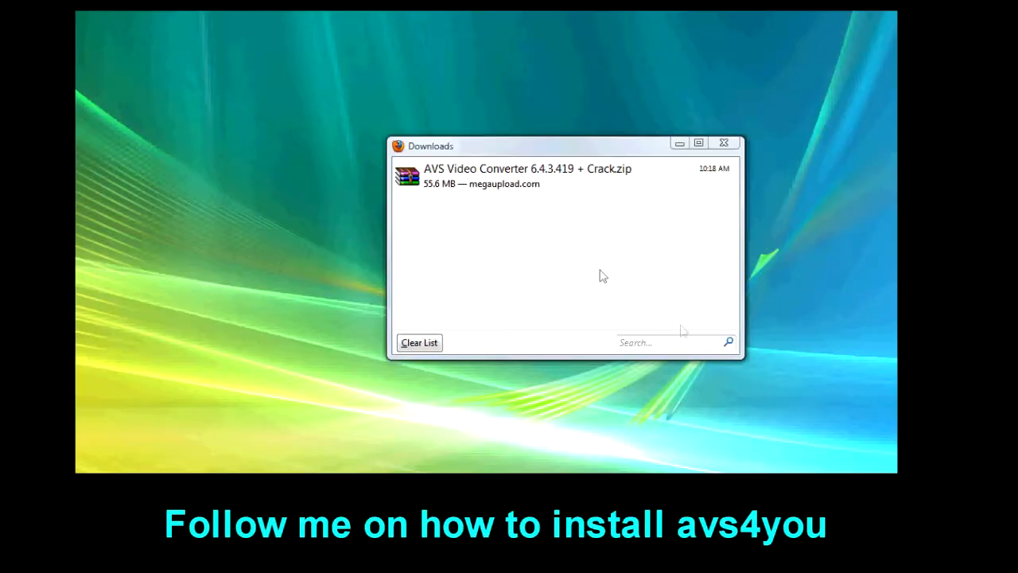
Step: Extract the AVS Video Converter 6.4.3.419 + Crack folder from the zip to the desktop and close WinRAR
click(525, 175)
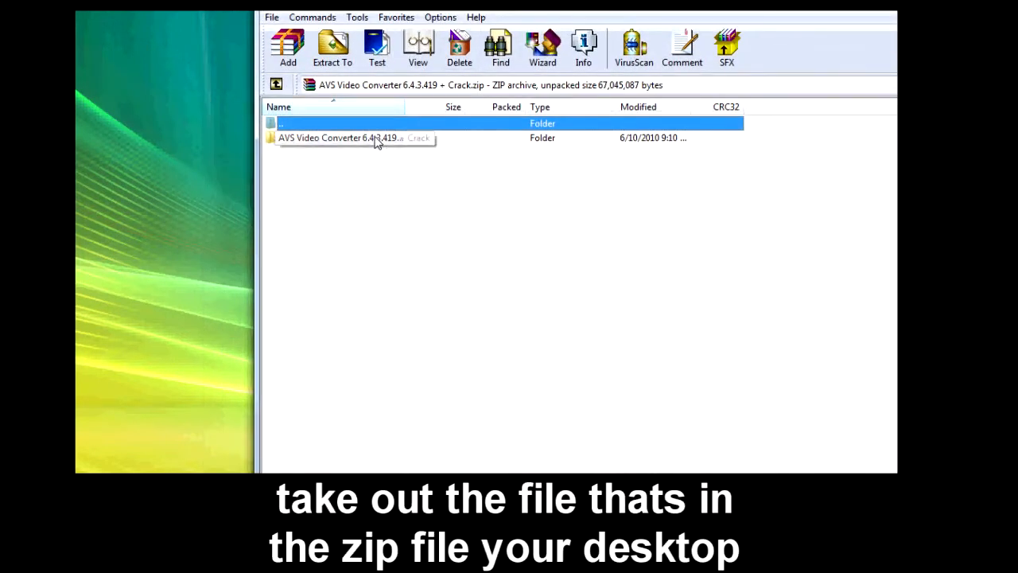
click(332, 47)
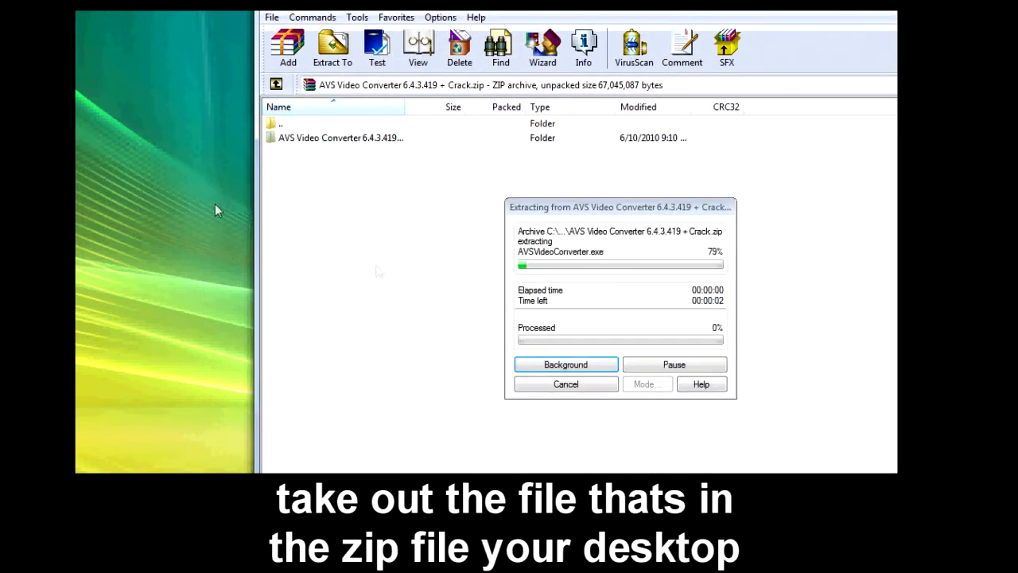
mouse_move(494, 277)
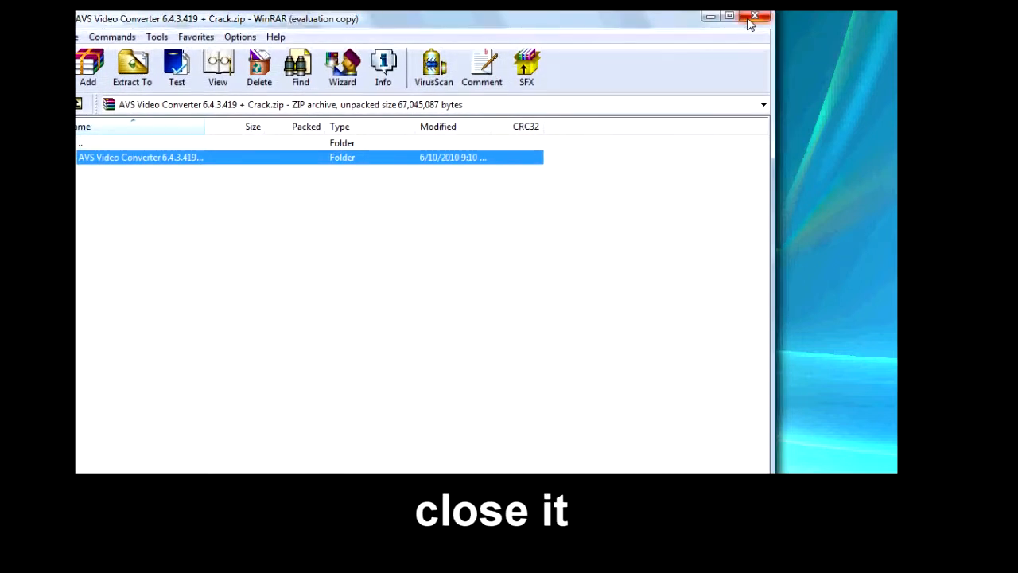
click(754, 17)
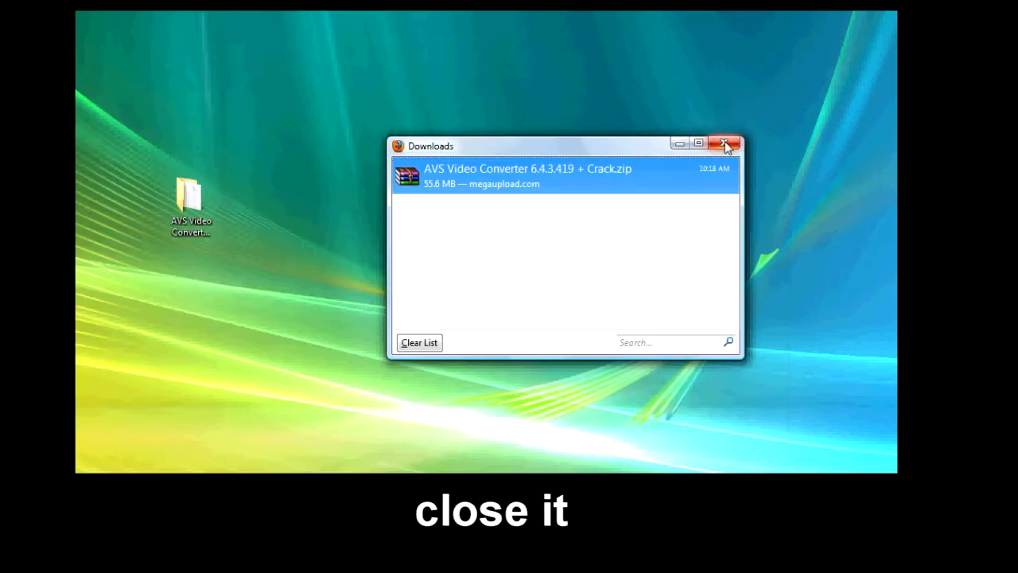
Step: Read the info text file in the extracted AVS folder, then go to its setup folder with AVSVideoConverter
click(724, 144)
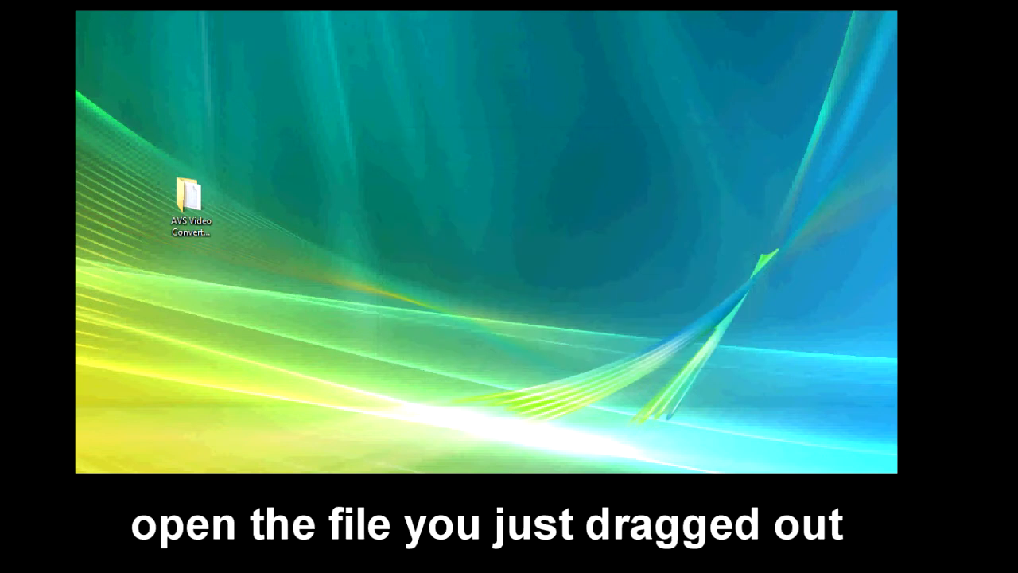
drag(189, 199, 417, 286)
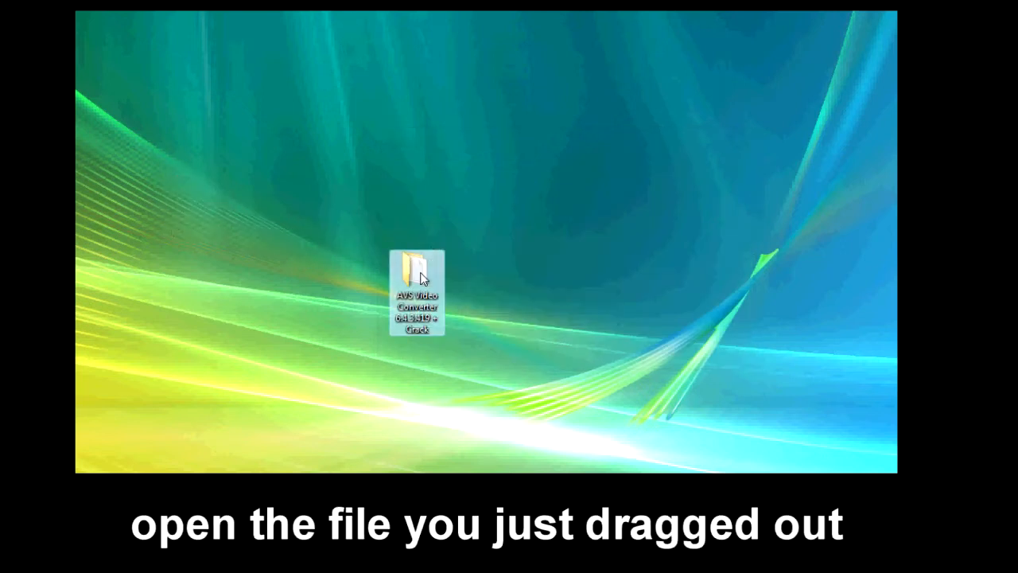
double_click(416, 293)
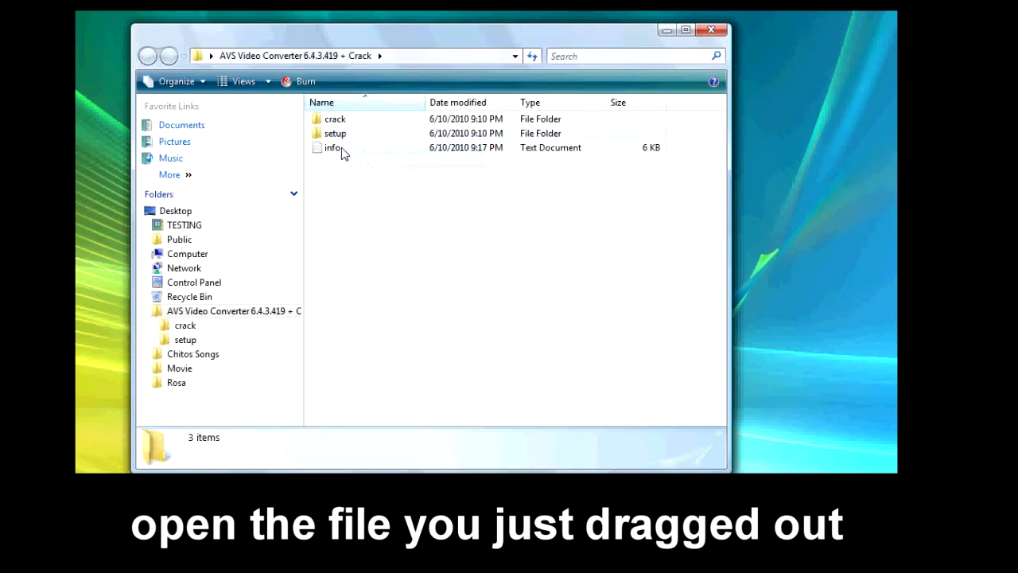
double_click(333, 147)
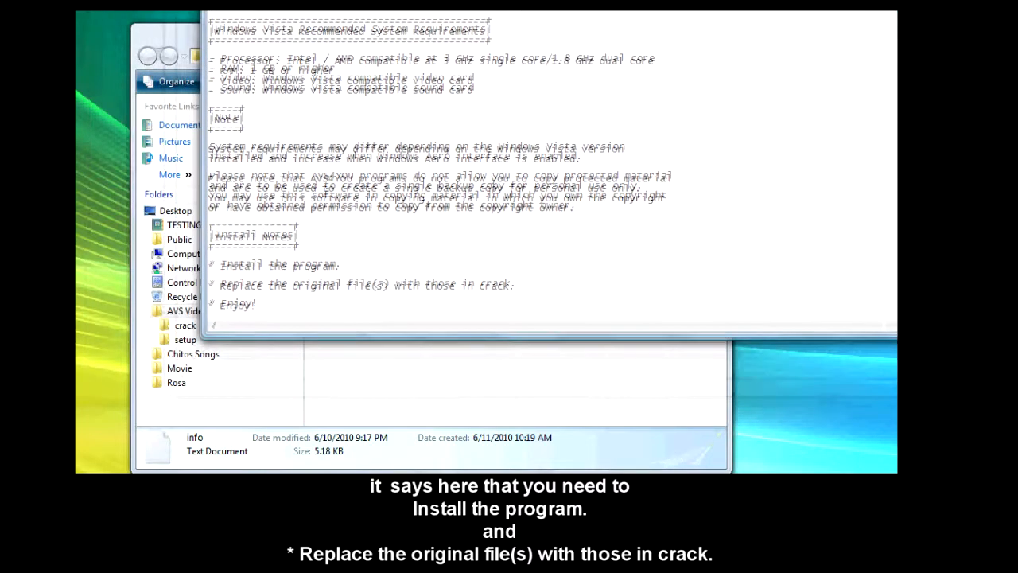
drag(221, 264, 302, 307)
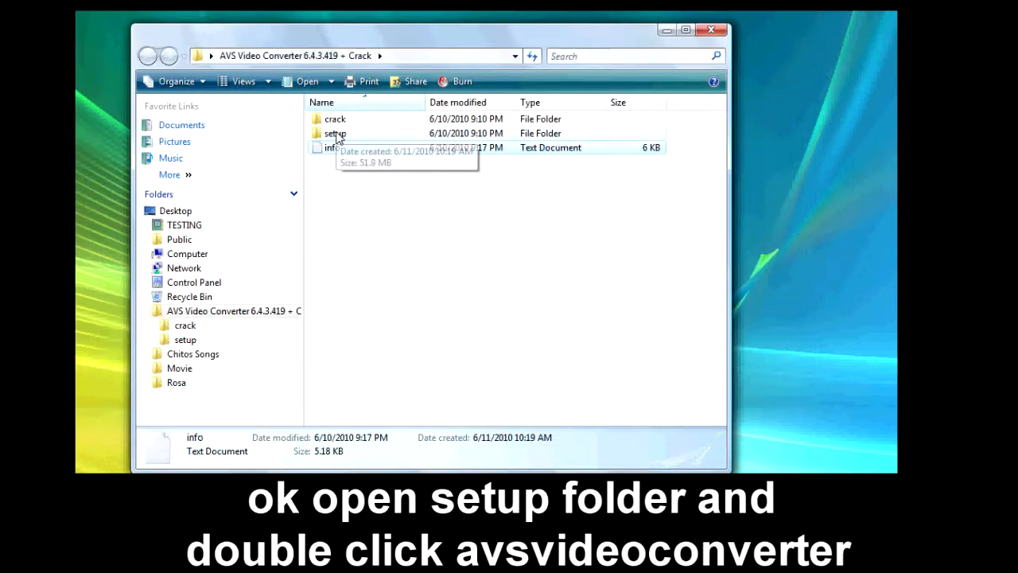
right_click(326, 118)
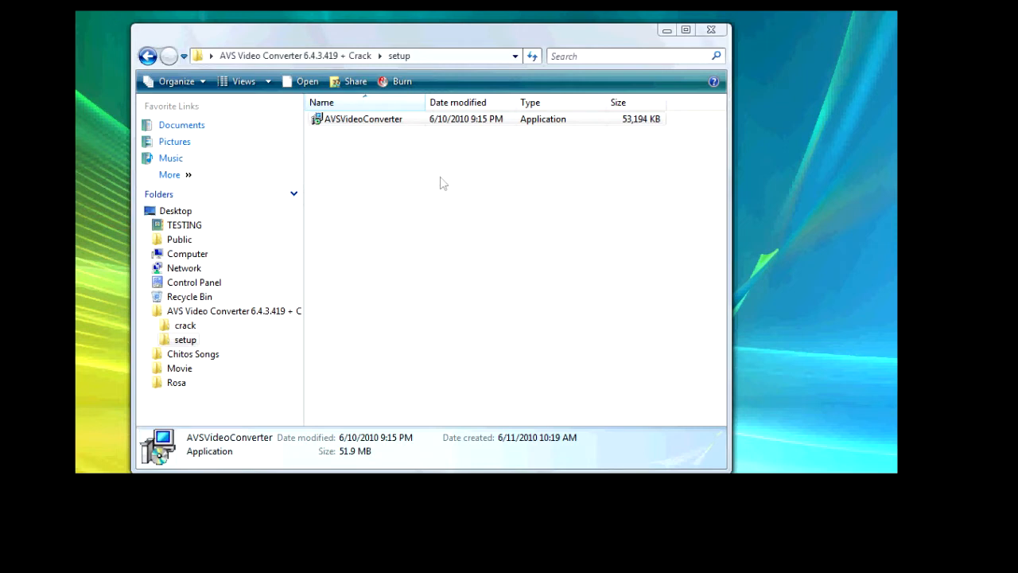
Step: Install AVS Video Converter 6 in English with the default folder and tasks, accepting the license, and finish
double_click(363, 119)
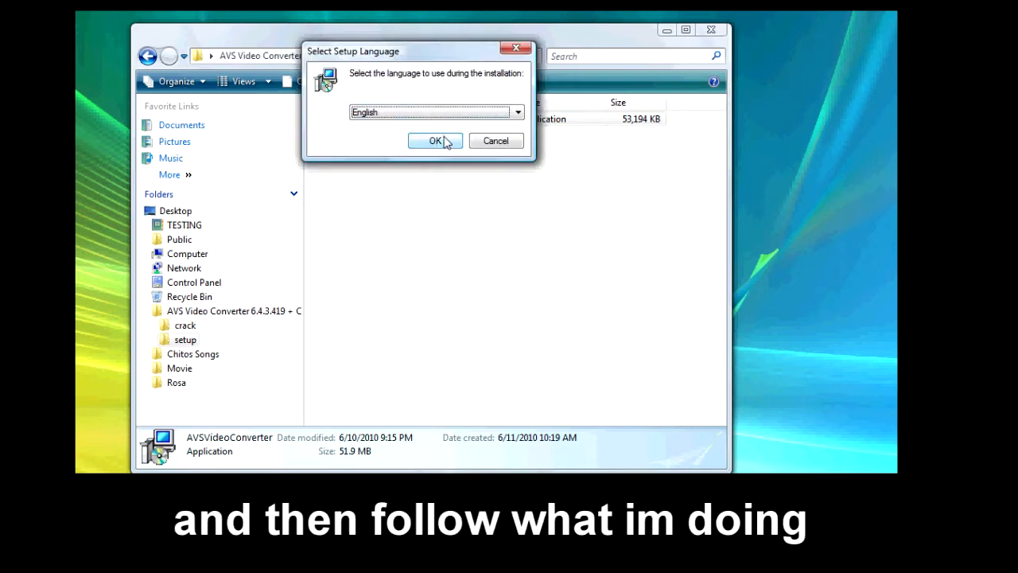
click(435, 141)
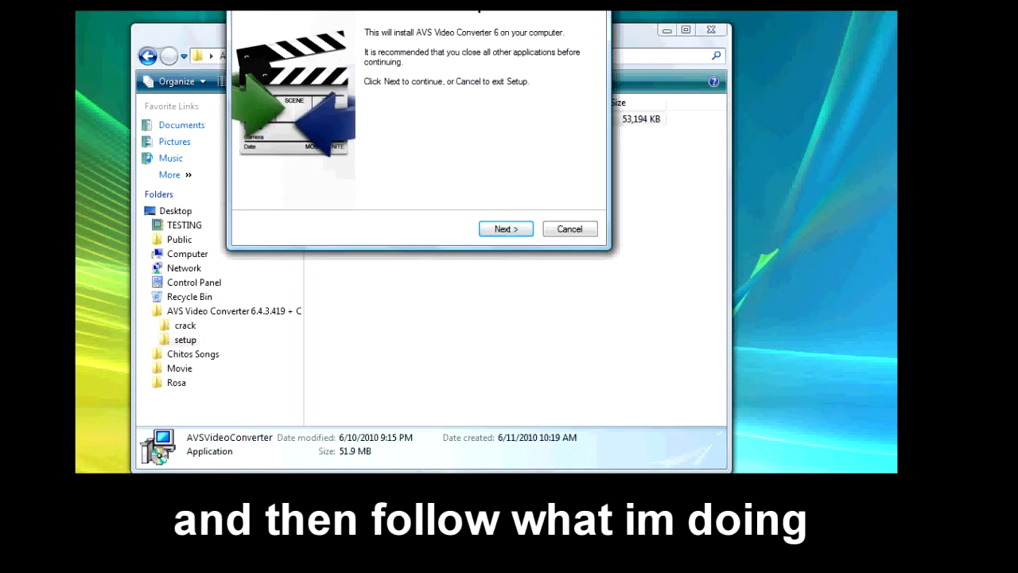
click(505, 228)
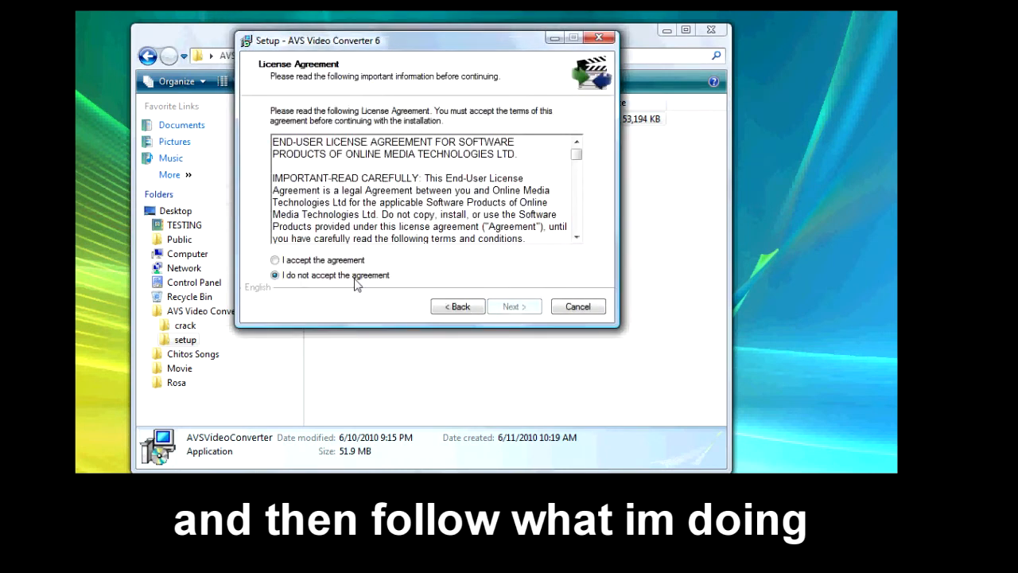
click(514, 307)
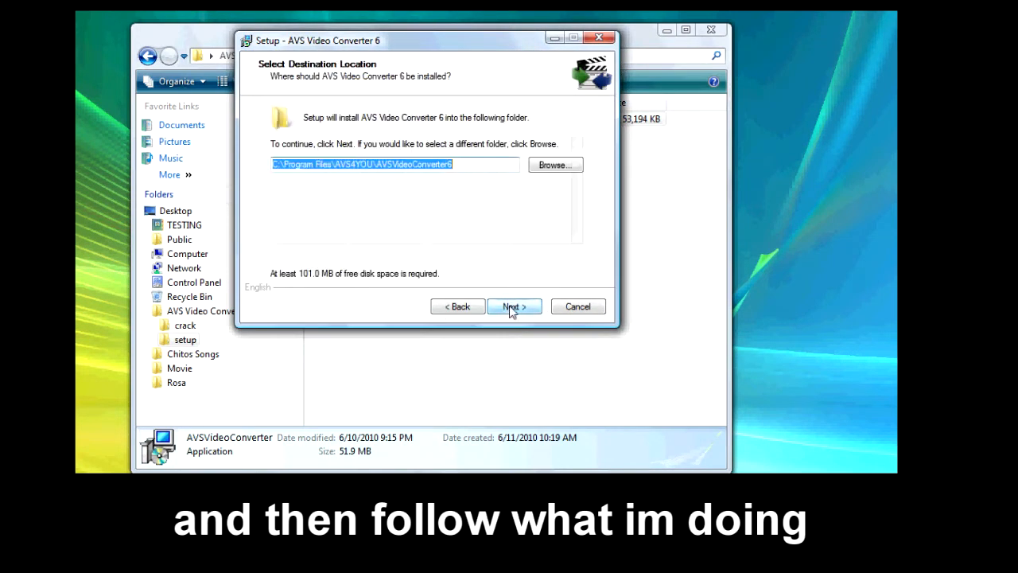
click(513, 306)
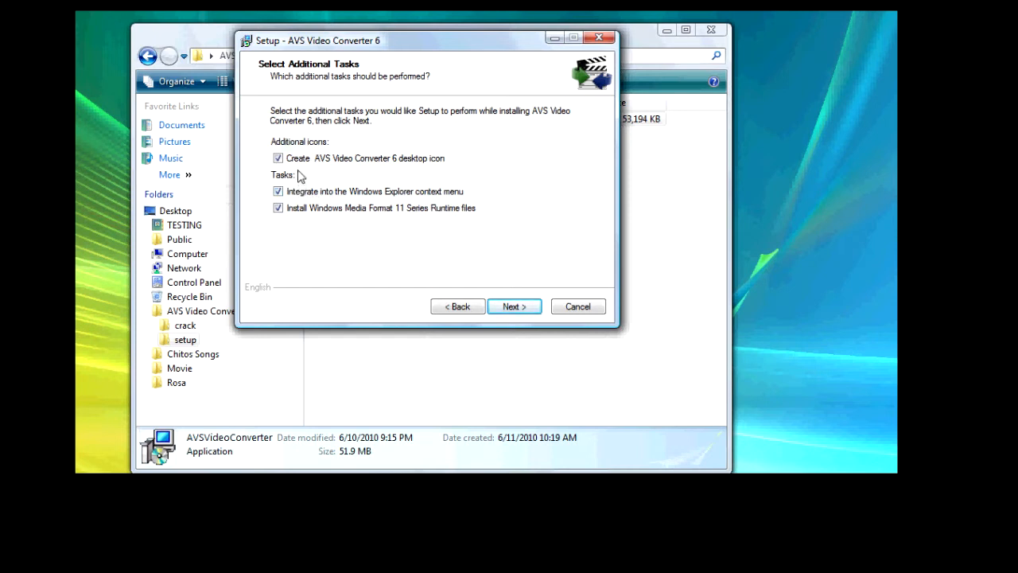
click(513, 307)
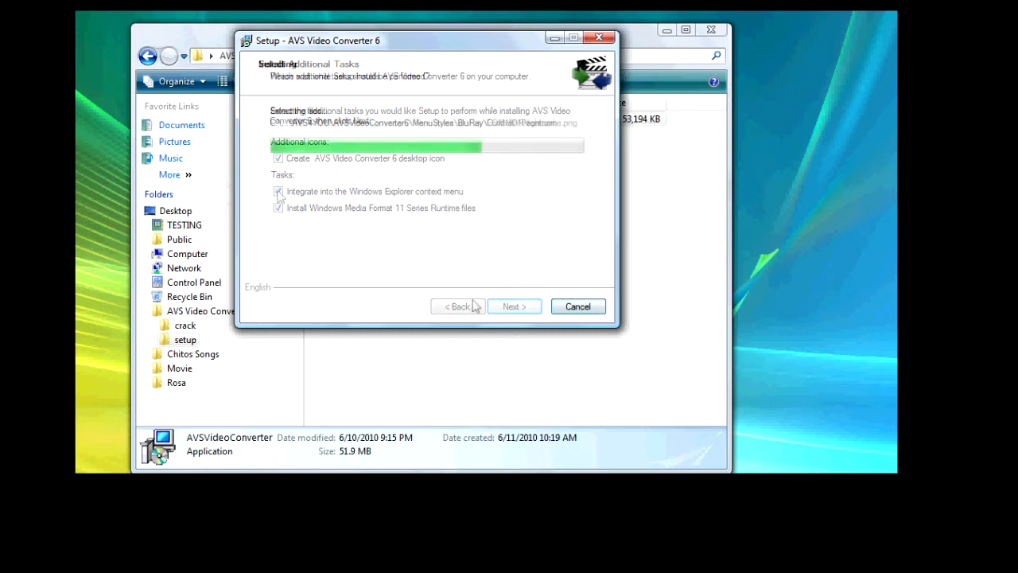
click(513, 307)
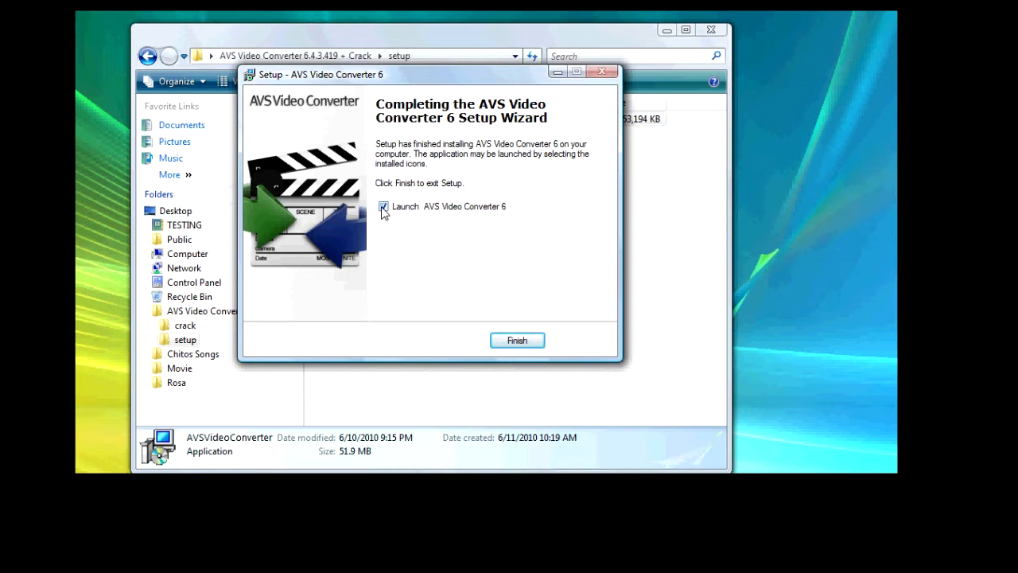
click(517, 339)
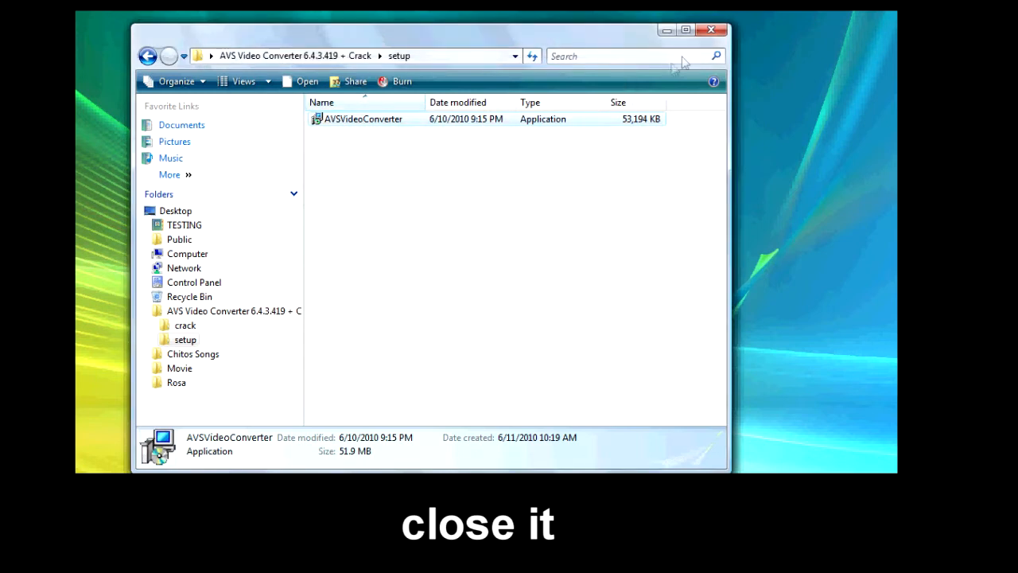
Step: Browse from Computer to OS (C:) > Program Files > AVS4YOU containing AVSVideoConverter6
click(710, 29)
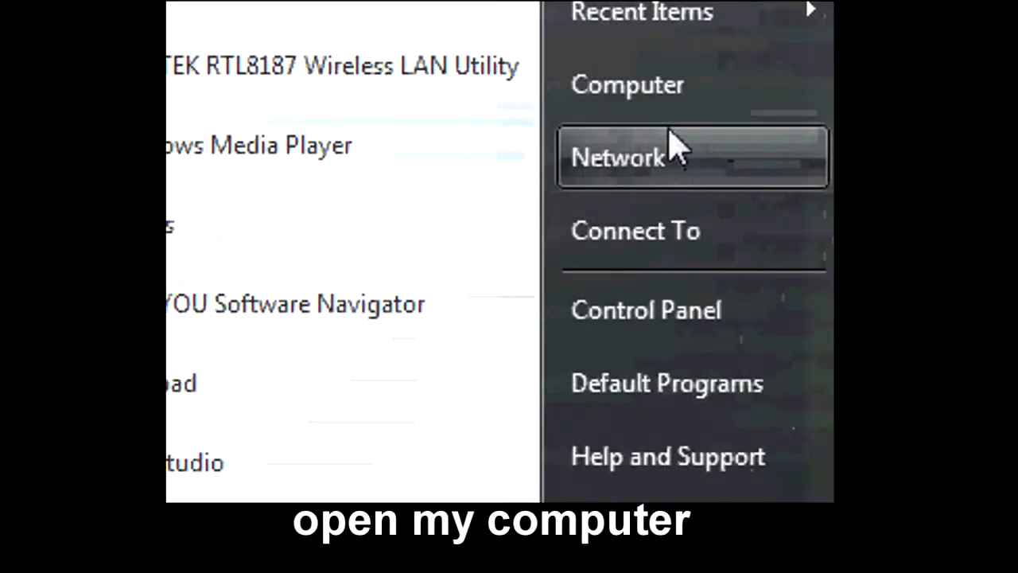
click(628, 84)
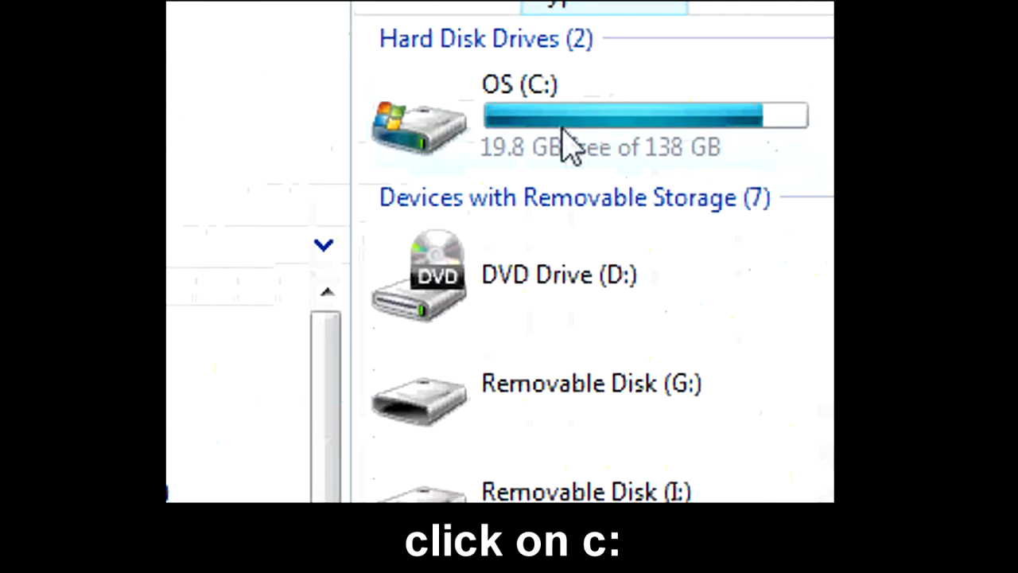
double_click(517, 85)
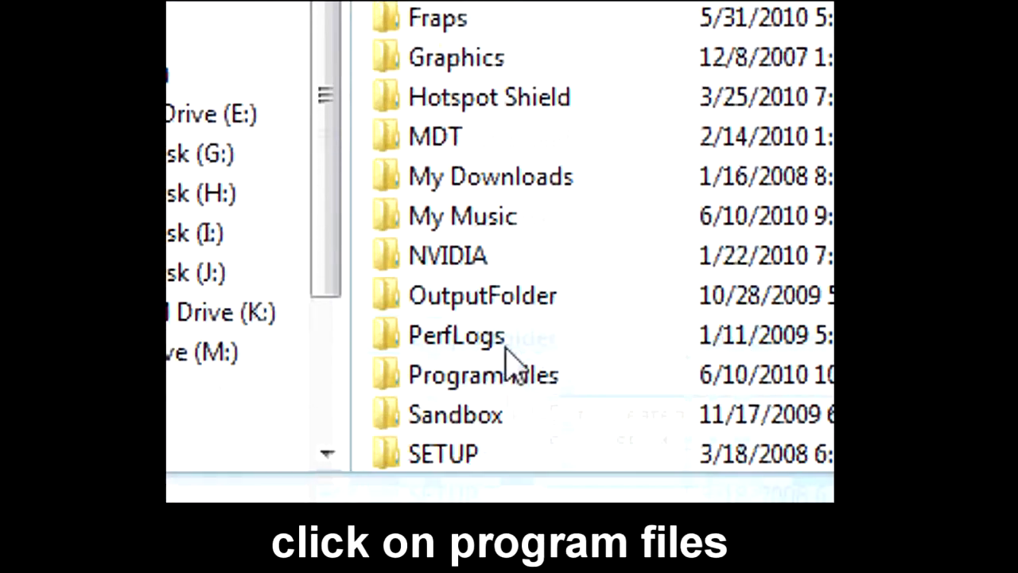
double_click(482, 374)
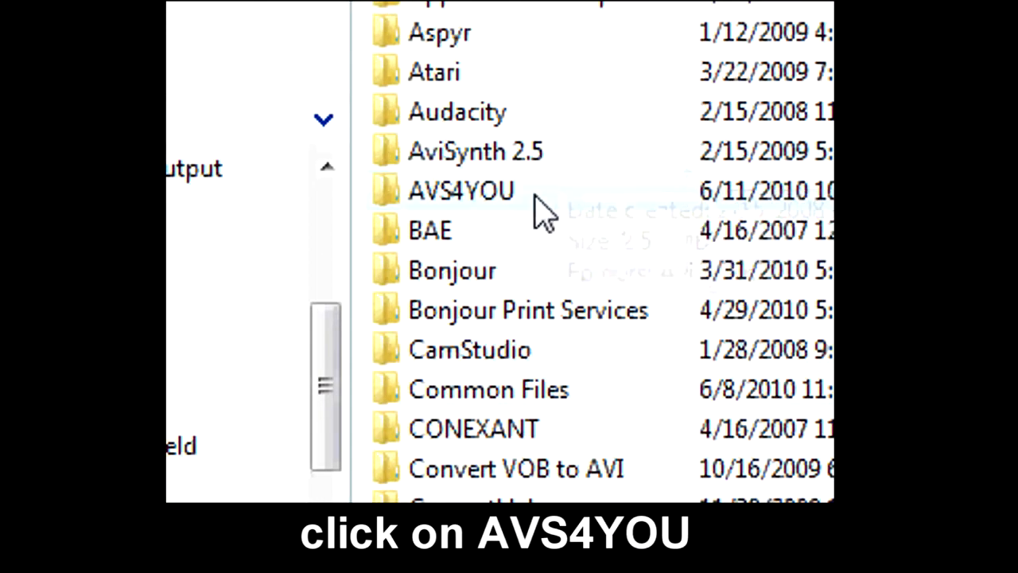
double_click(461, 190)
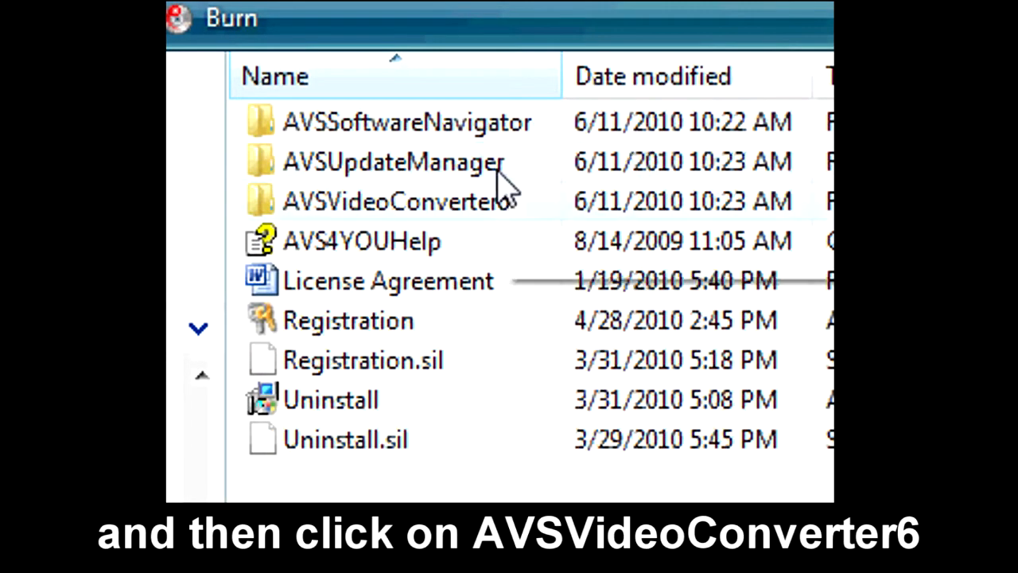
mouse_move(509, 203)
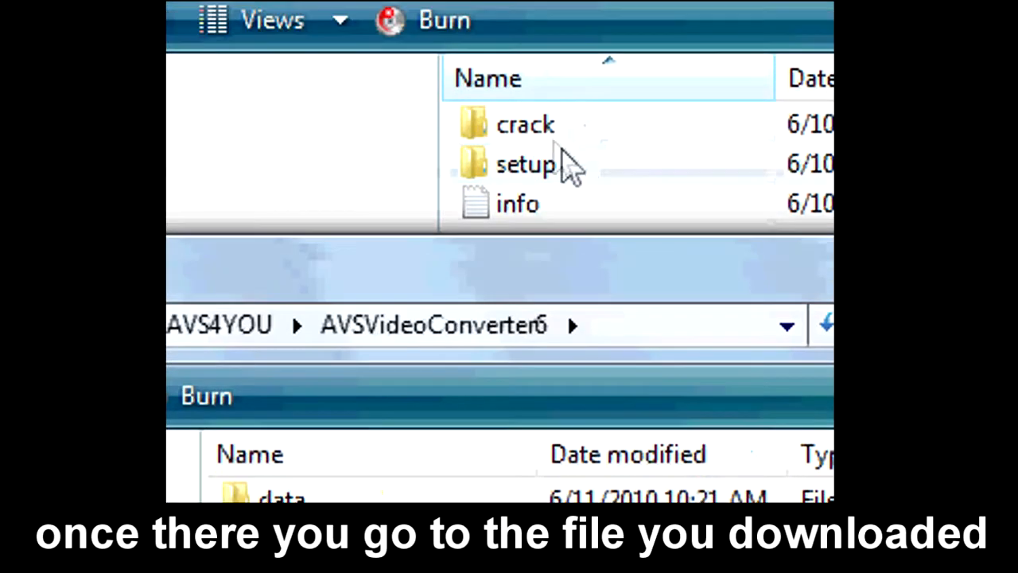
Step: Copy AVSVideoConverter.exe from the crack folder over the installed copy with Copy and Replace, then close Explorer
double_click(526, 124)
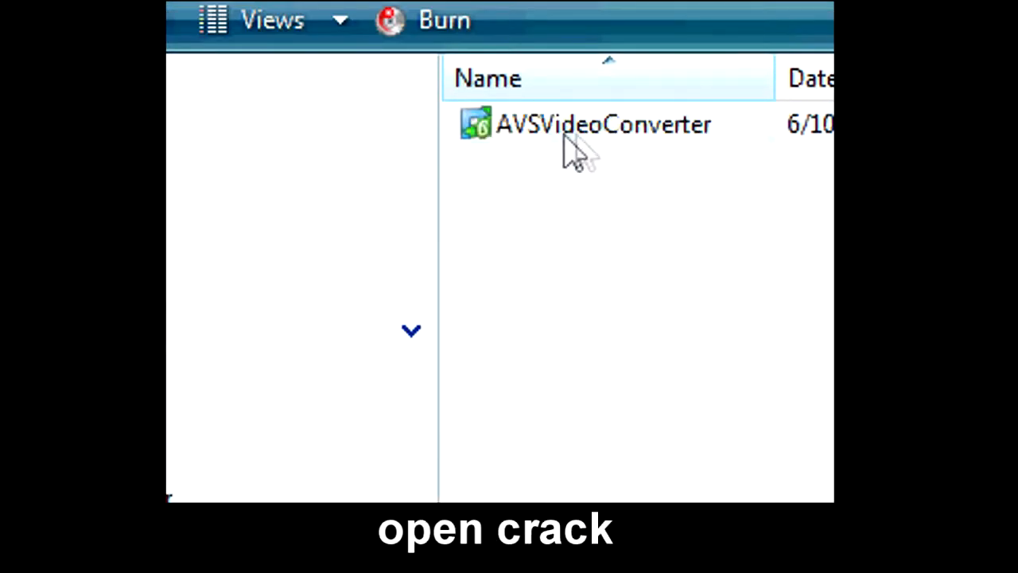
right_click(604, 124)
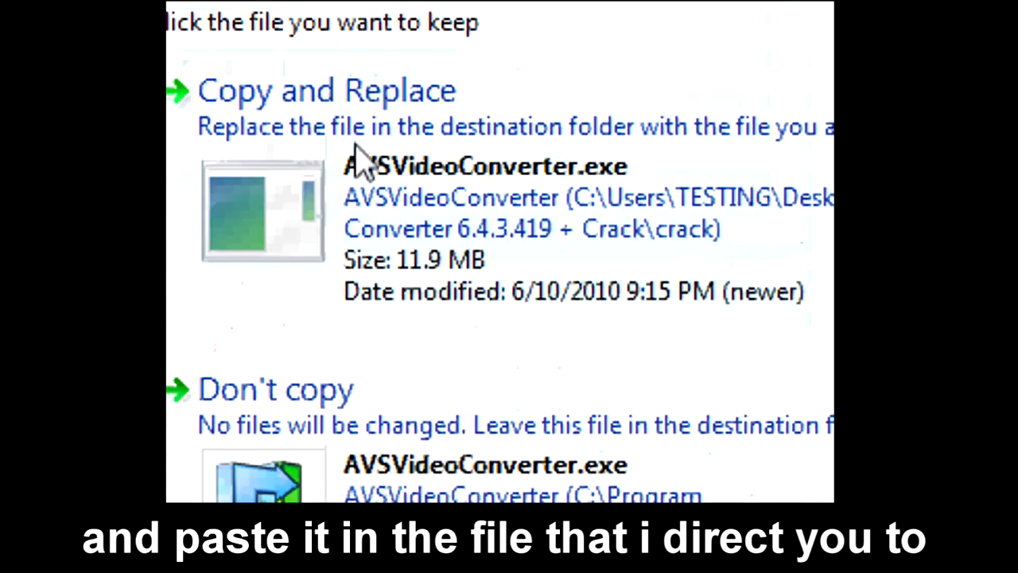
click(326, 90)
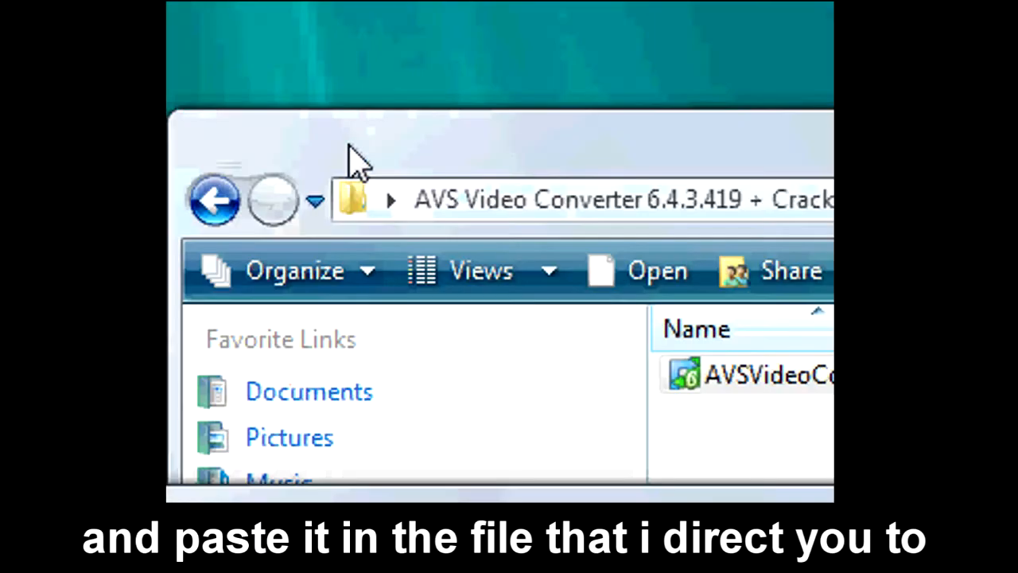
key(ctrl+v)
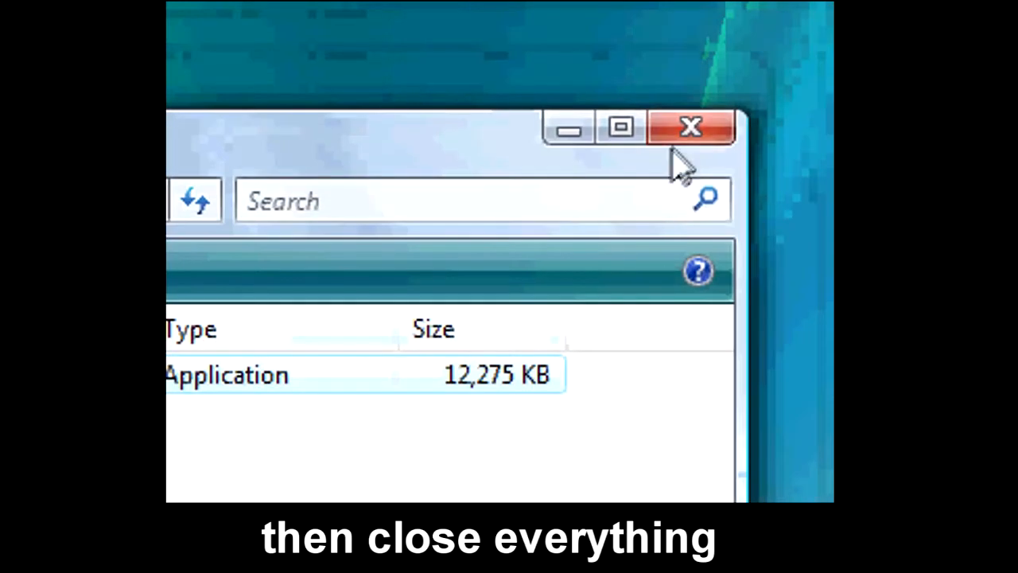
click(690, 128)
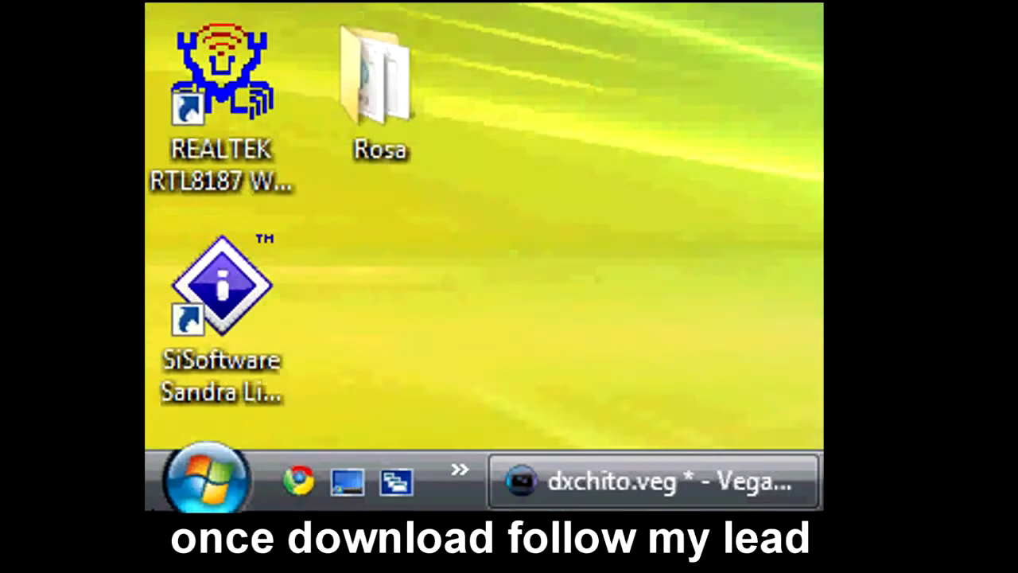
Step: Launch AVS Video Converter from Start > AVS4YOU > AVS4YOU Software Navigator
click(200, 479)
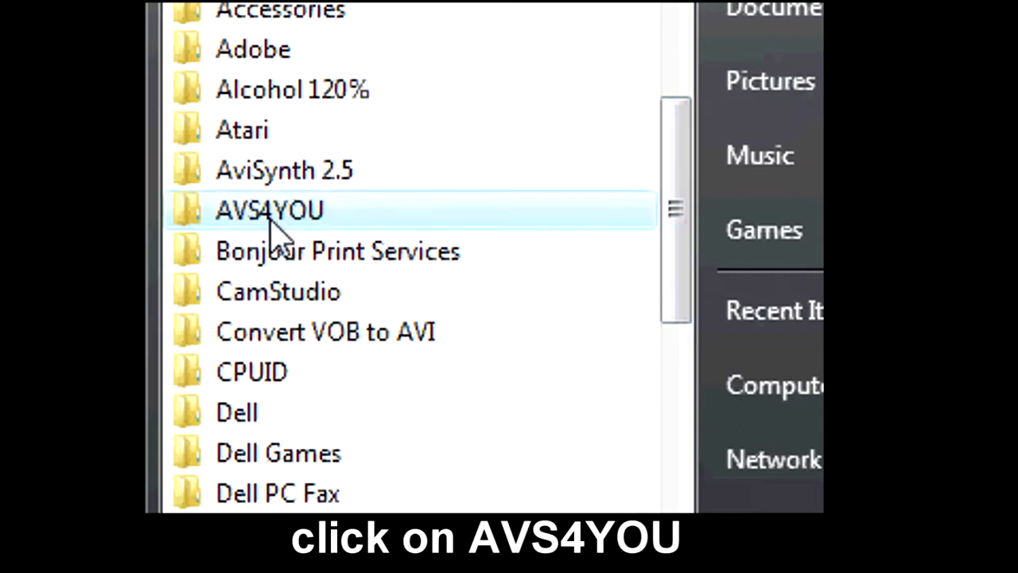
click(269, 209)
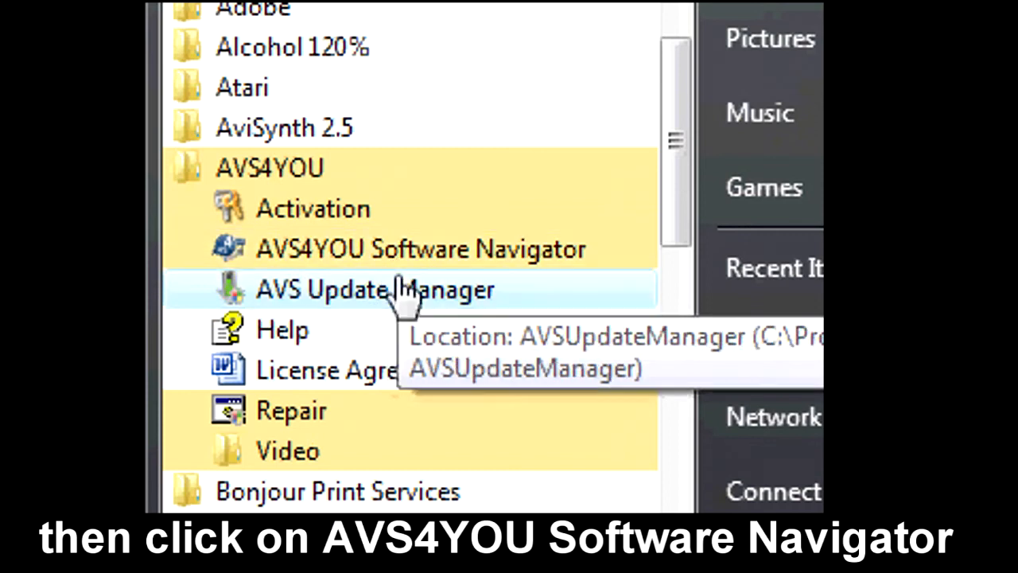
click(420, 248)
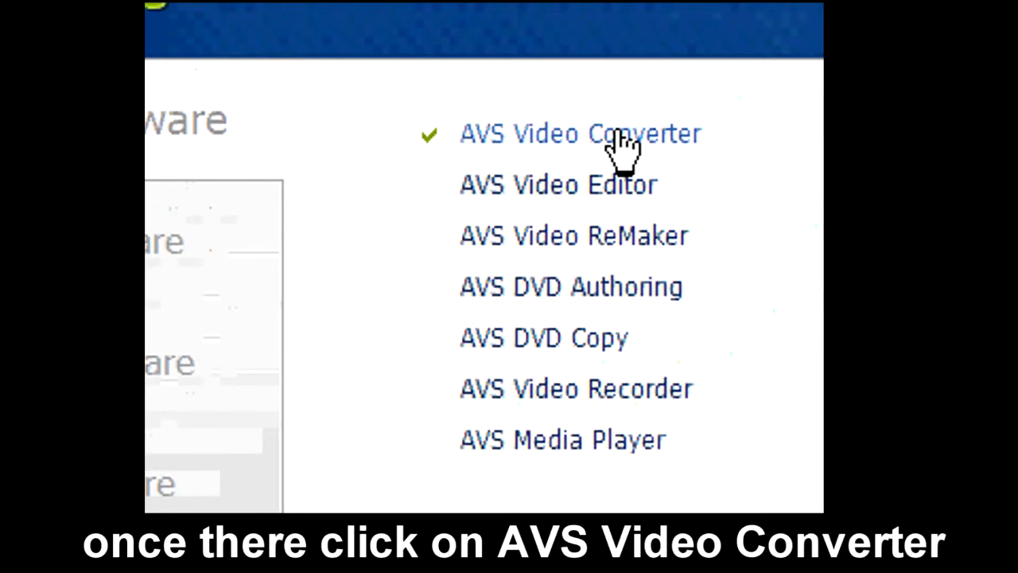
click(579, 134)
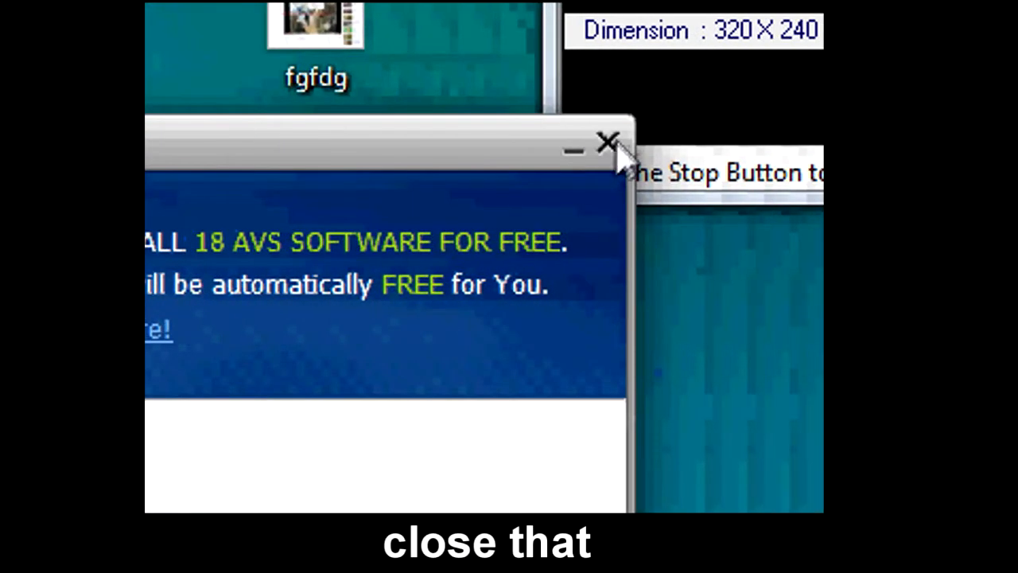
Step: Dismiss the offer and subscription notices and set the Output Directory to the Desktop
click(608, 143)
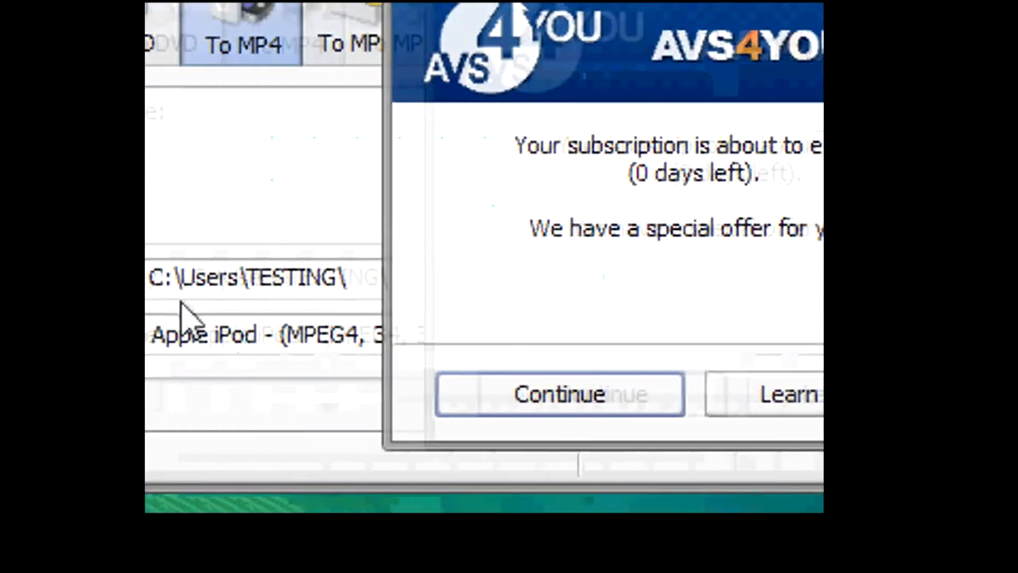
click(559, 394)
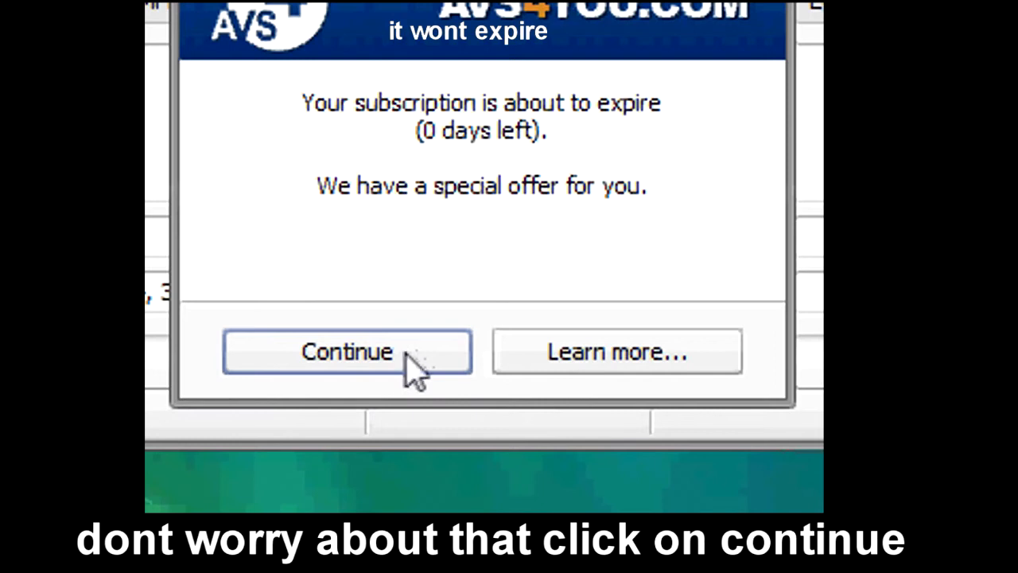
click(347, 351)
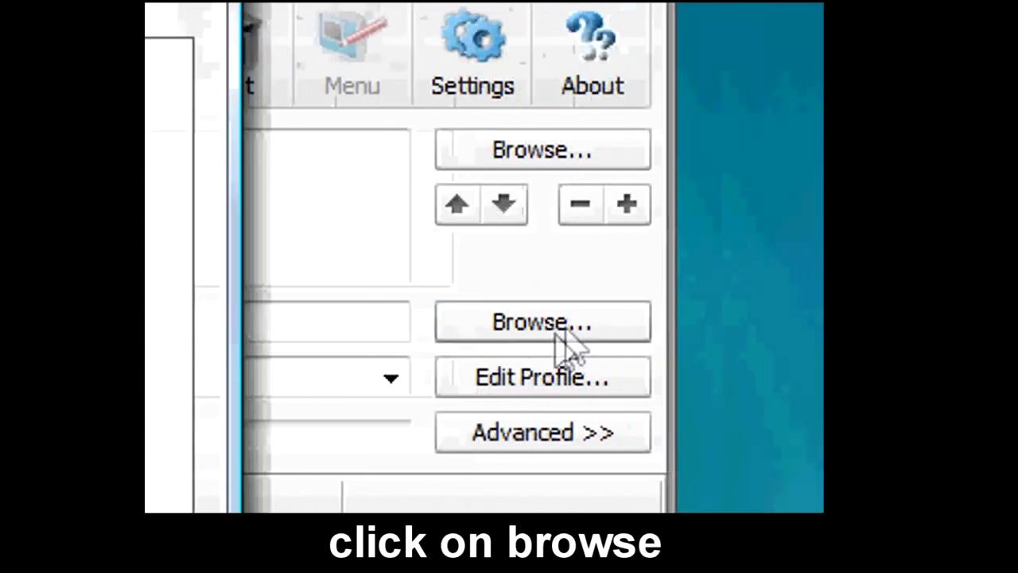
click(541, 321)
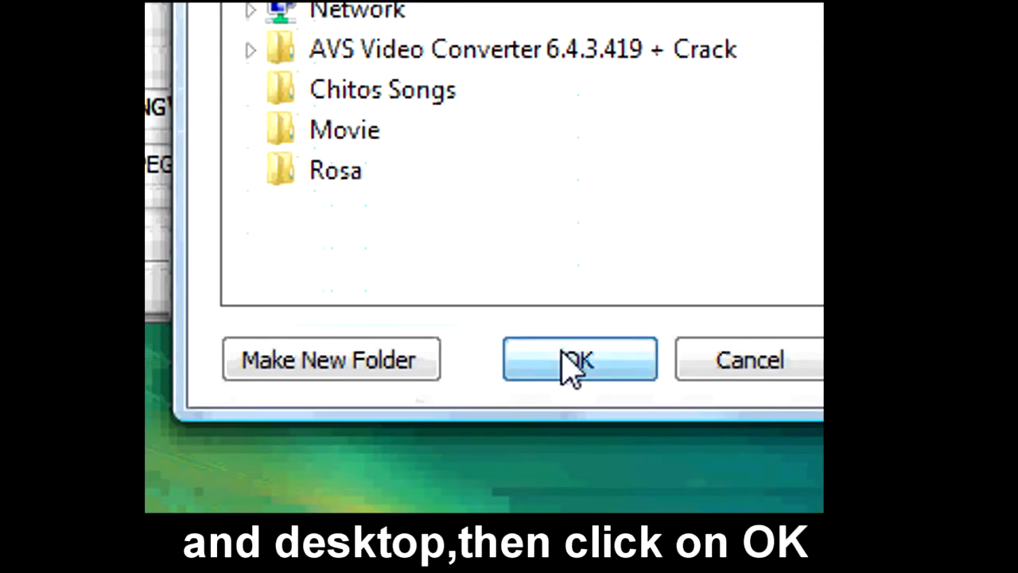
click(579, 358)
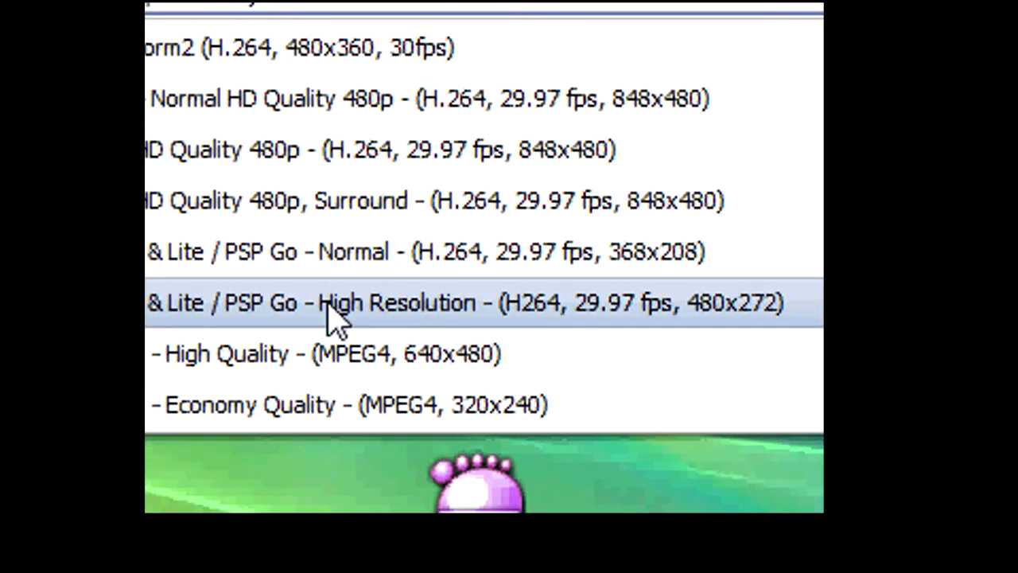
Step: Choose the Sony PSP Slim & Lite / PSP Go High Resolution profile (H264, 480x272)
click(461, 303)
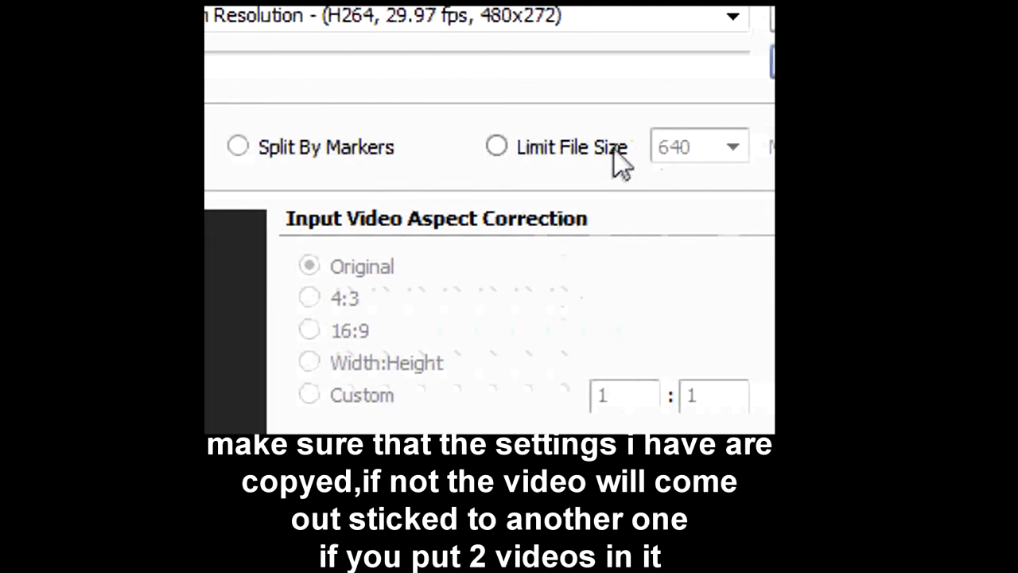
scroll(down, 3)
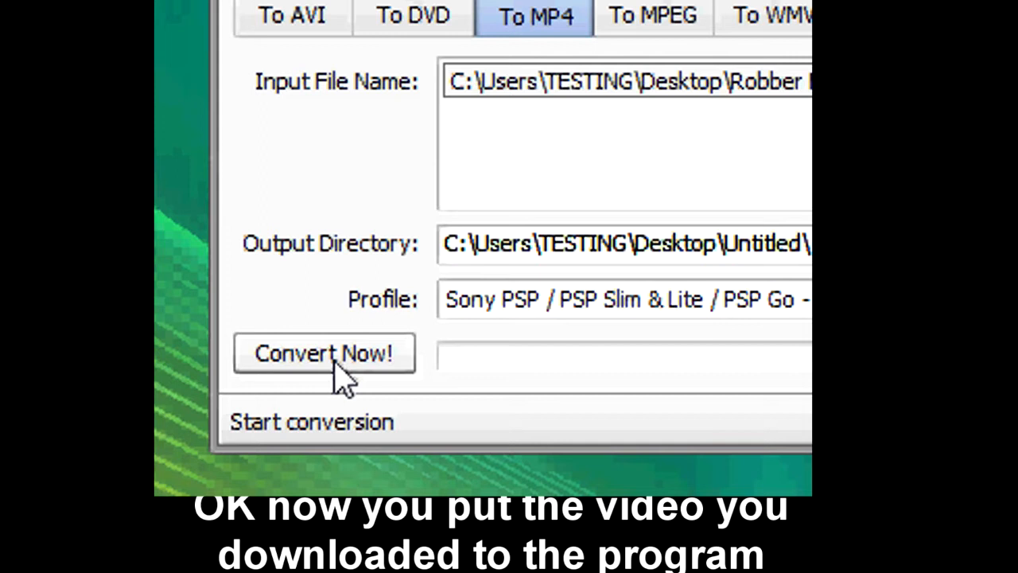
Step: Convert Robber FAIL.flv with Convert Now! and go to the output folder when done
click(324, 353)
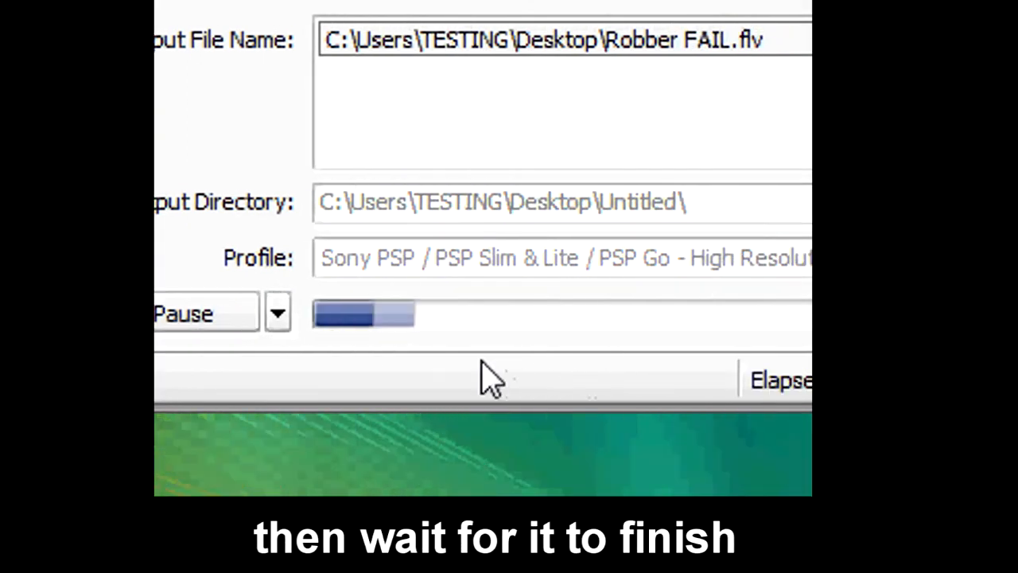
mouse_move(517, 366)
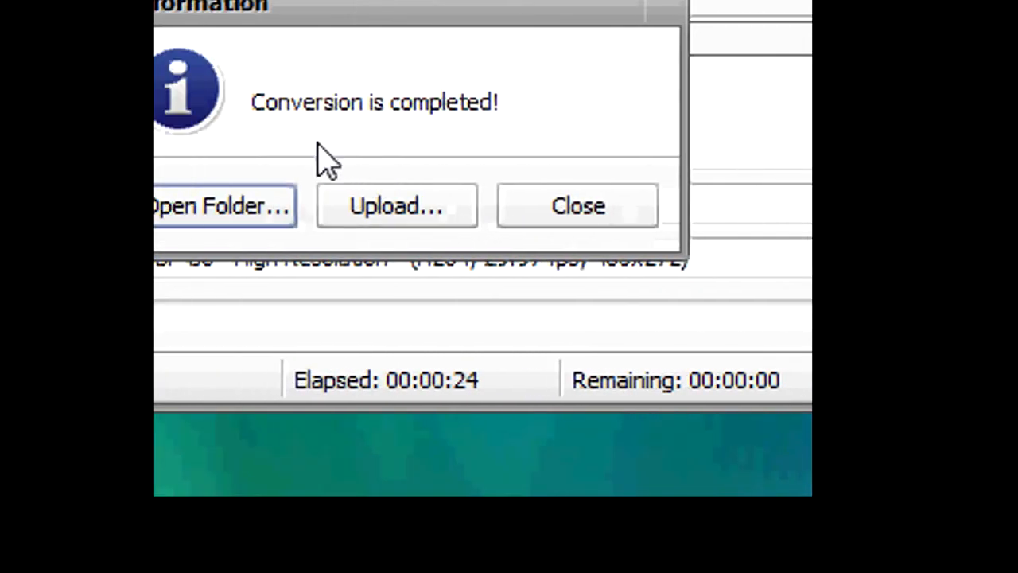
click(578, 206)
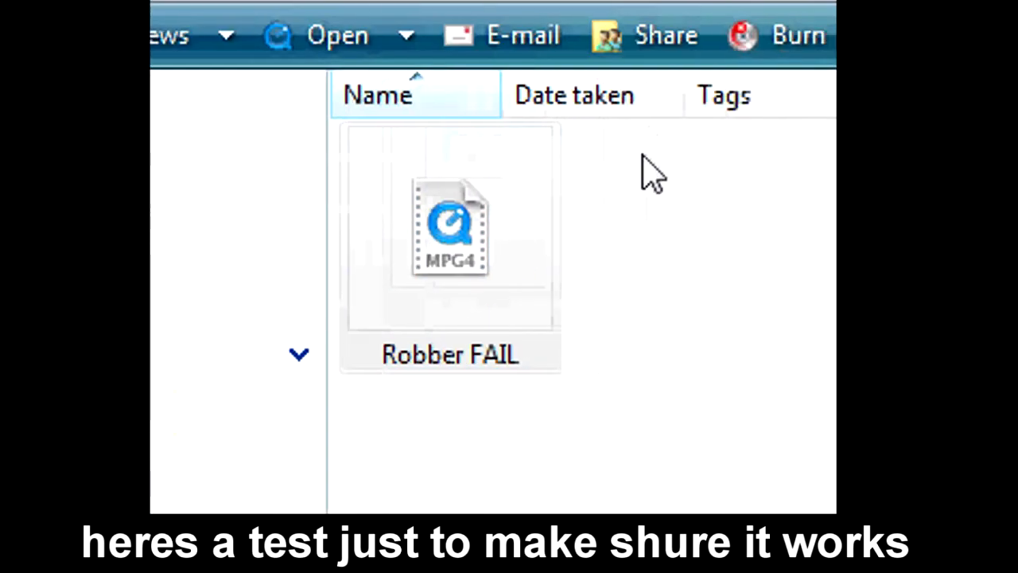
Step: Play the converted Robber FAIL MP4 in QuickTime to verify the result
double_click(450, 231)
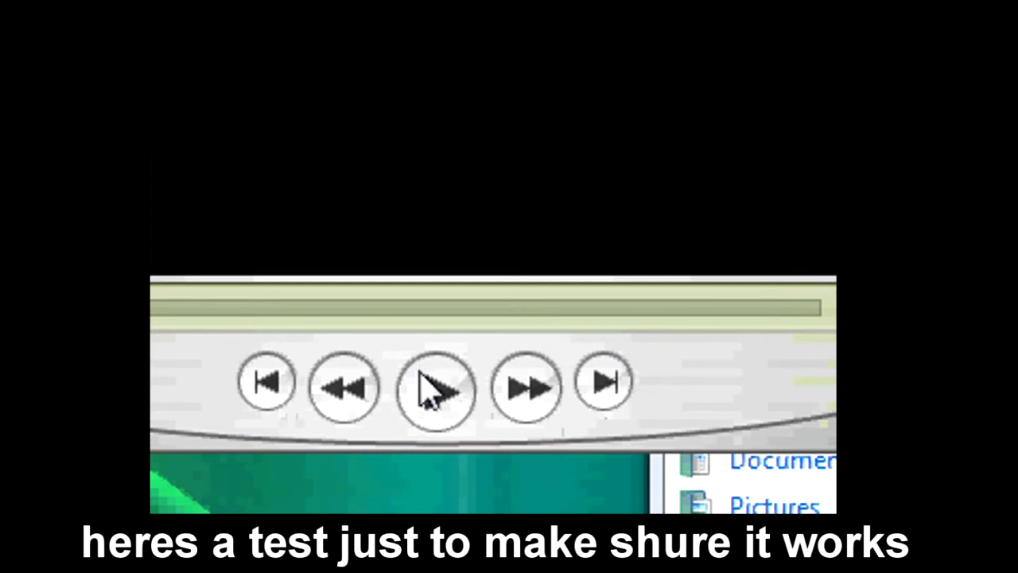
click(436, 387)
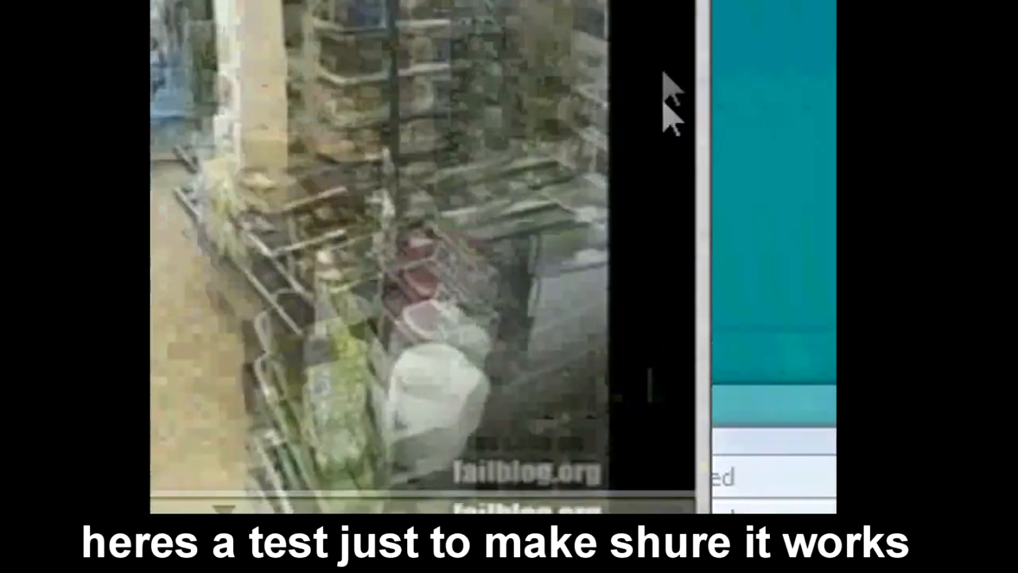